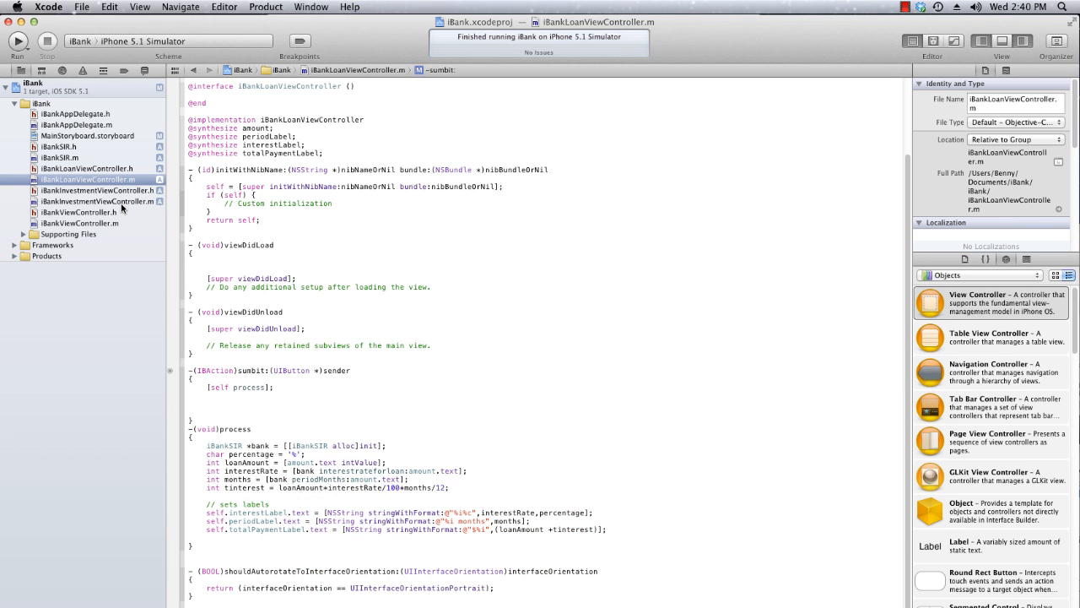
Open iBankInvestmentViewController.m from the Project Navigator
{"action": "left_click", "coordinate": [99, 201]}
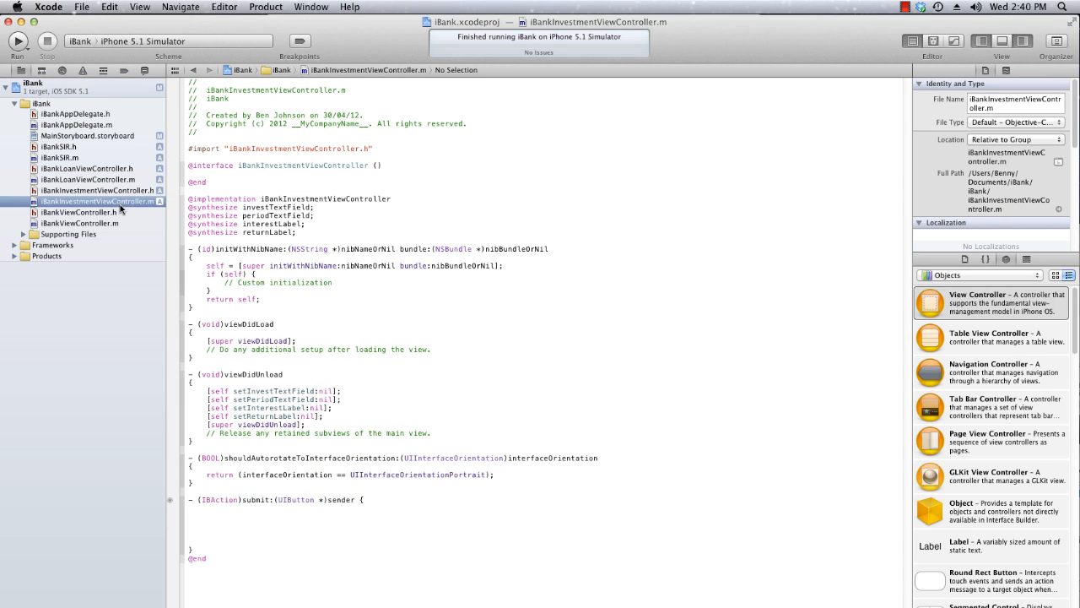
{"action": "mouse_move", "coordinate": [111, 234]}
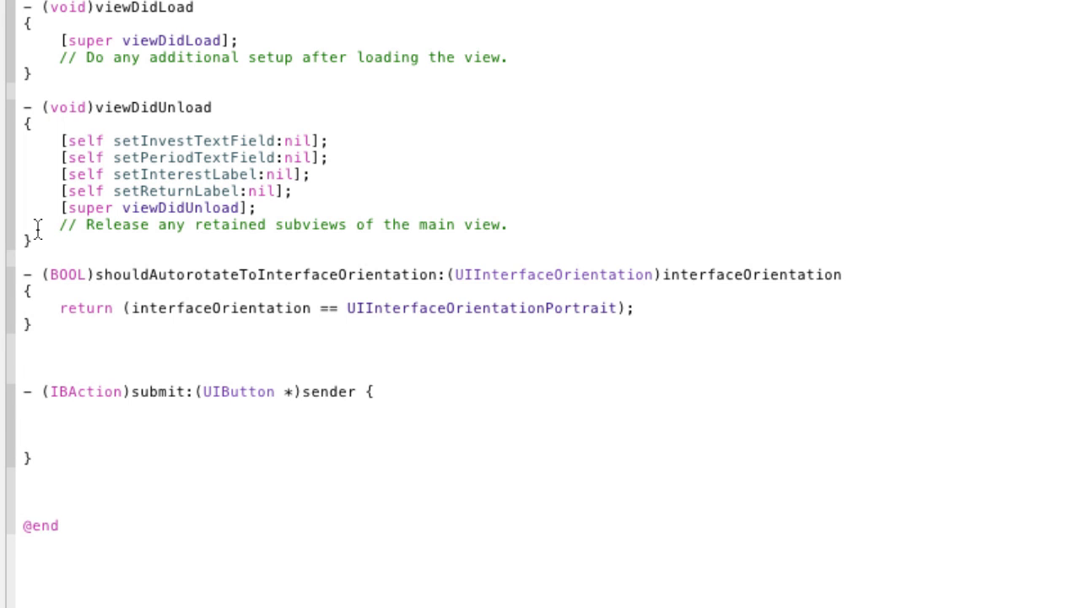
Write '-(void)processFields {}' as an empty method above the submit: action
{"action": "type", "text": "-("}
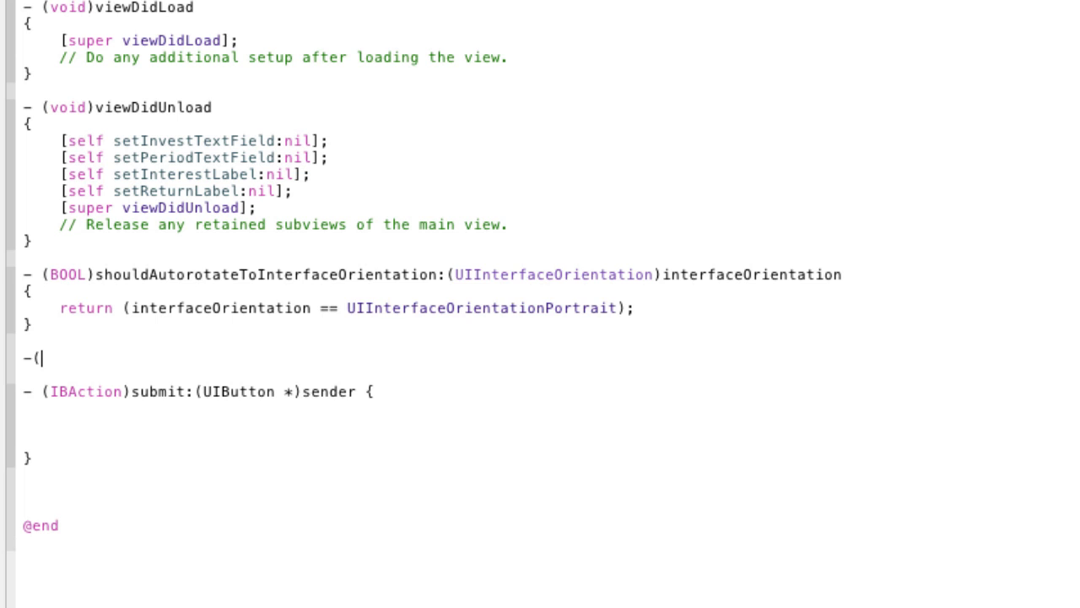
{"action": "type", "text": "void)"}
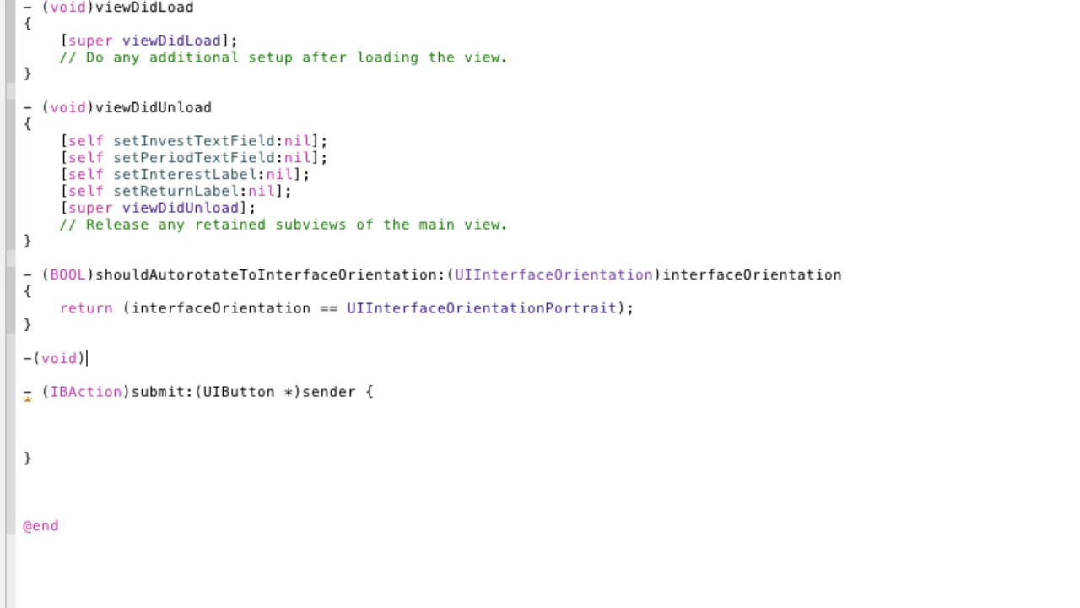
{"action": "type", "text": "pro"}
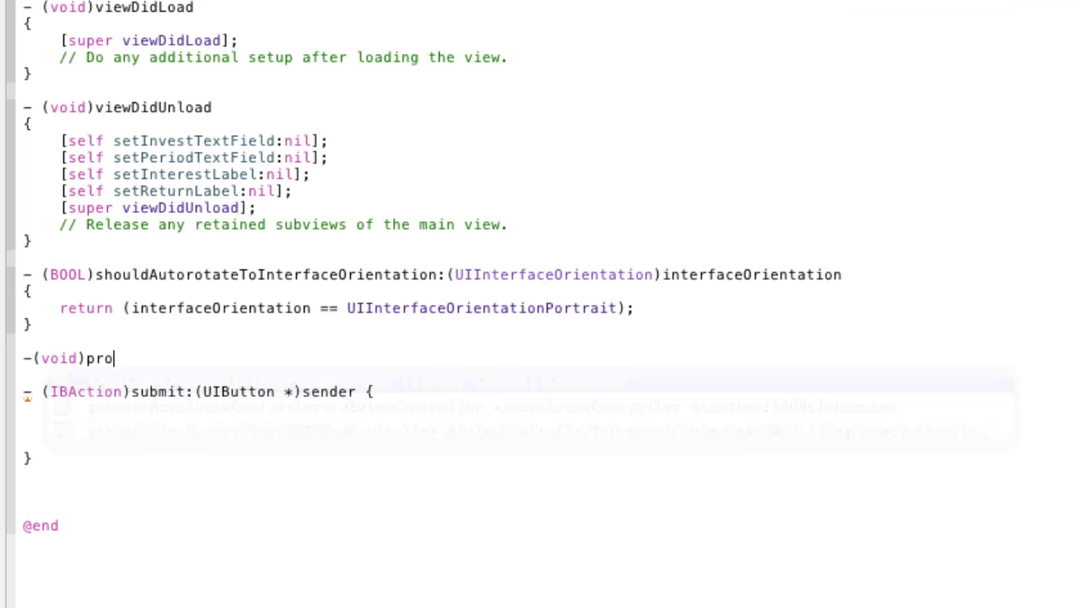
{"action": "type", "text": "cess"}
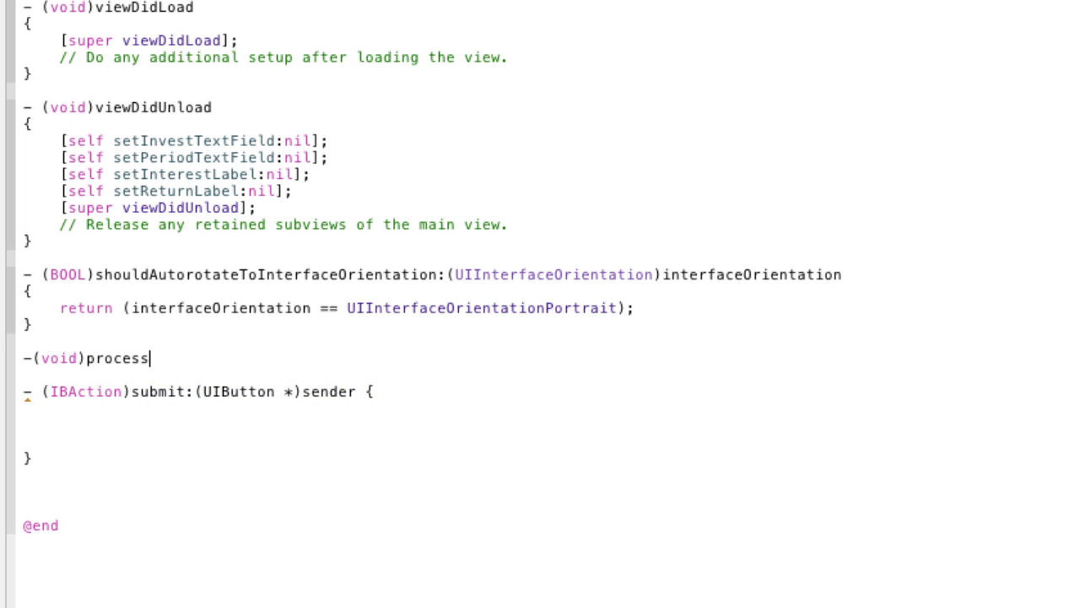
{"action": "type", "text": "Fields"}
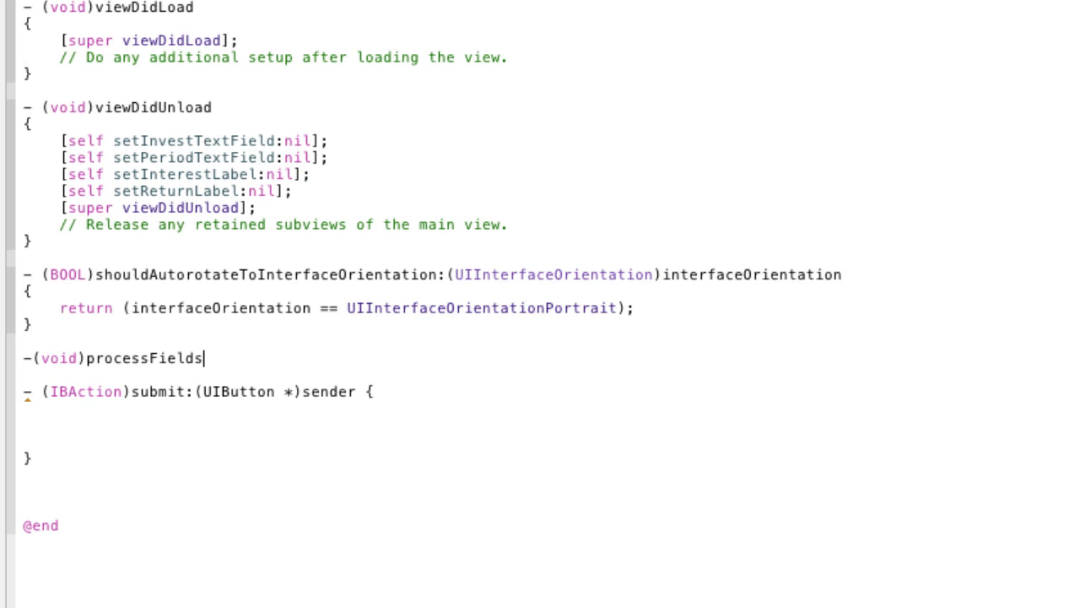
{"action": "type", "text": "{}"}
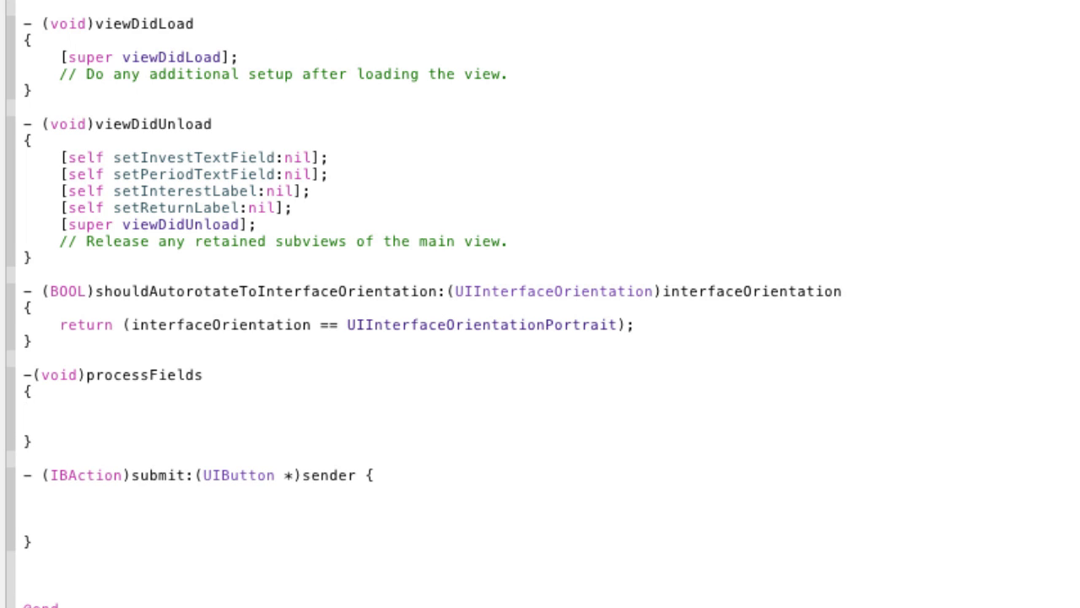
Declare 'iBankSIR *bank = [[iBankSIR alloc] init];' and begin a new bracketed statement
{"action": "type", "text": "iBankSIR *"}
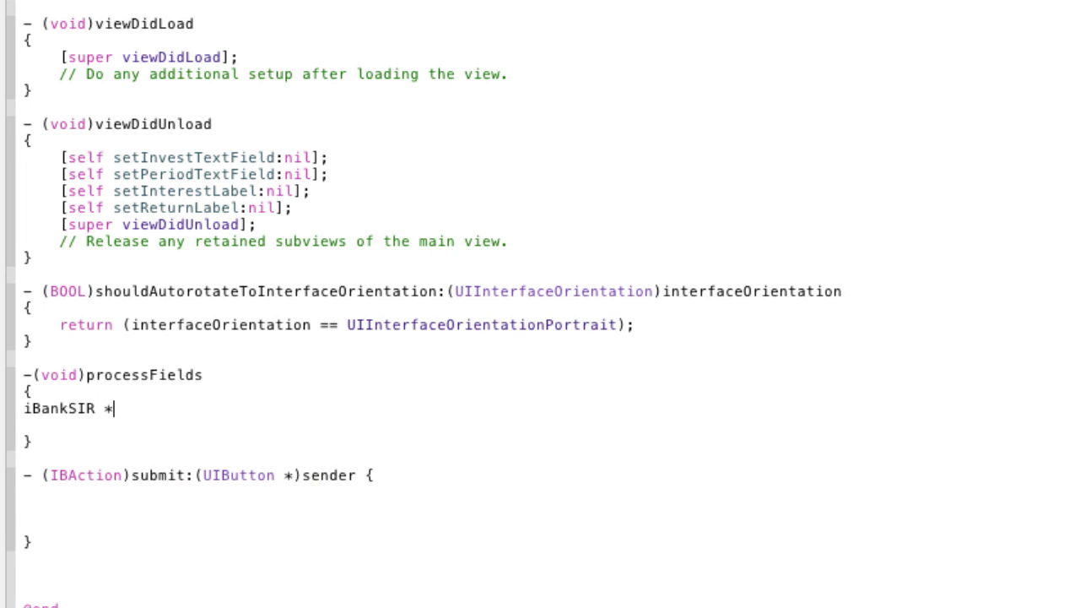
{"action": "type", "text": "ban"}
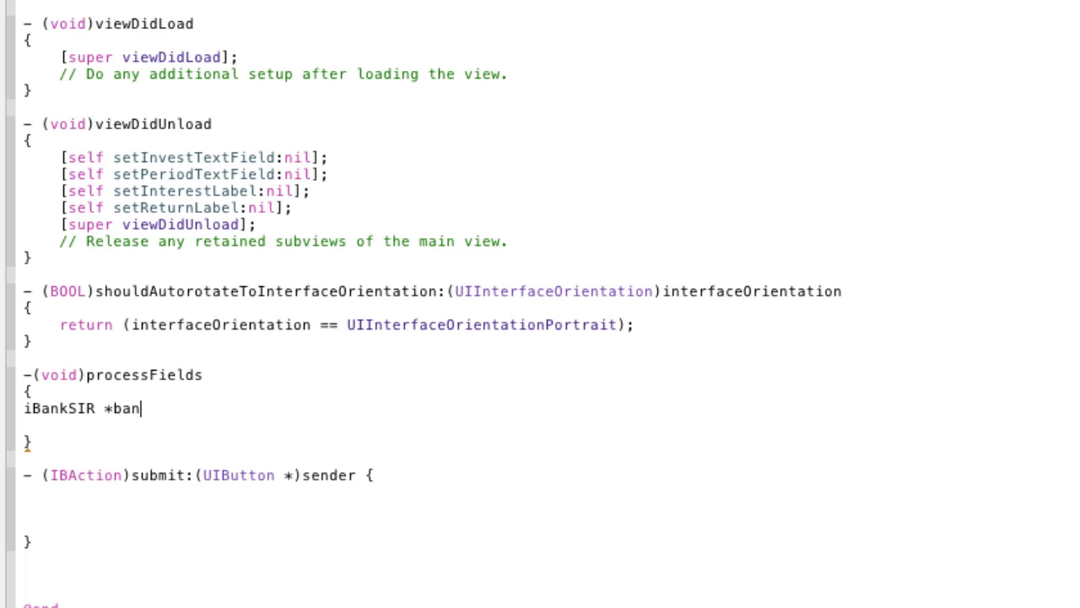
{"action": "type", "text": "k ="}
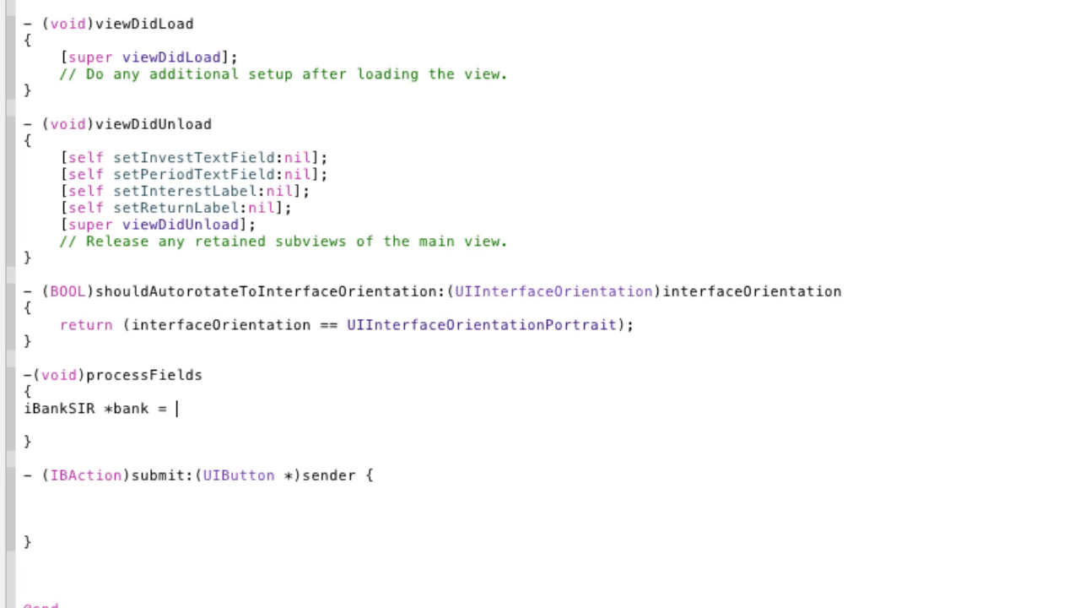
{"action": "type", "text": "[[iBankSIR"}
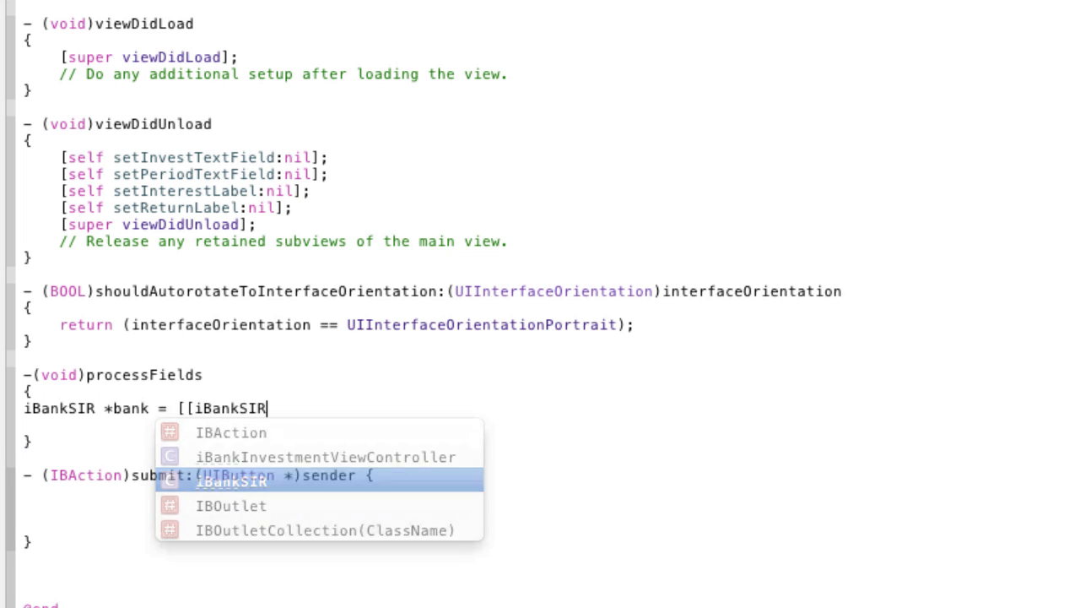
{"action": "type", "text": "alloc]"}
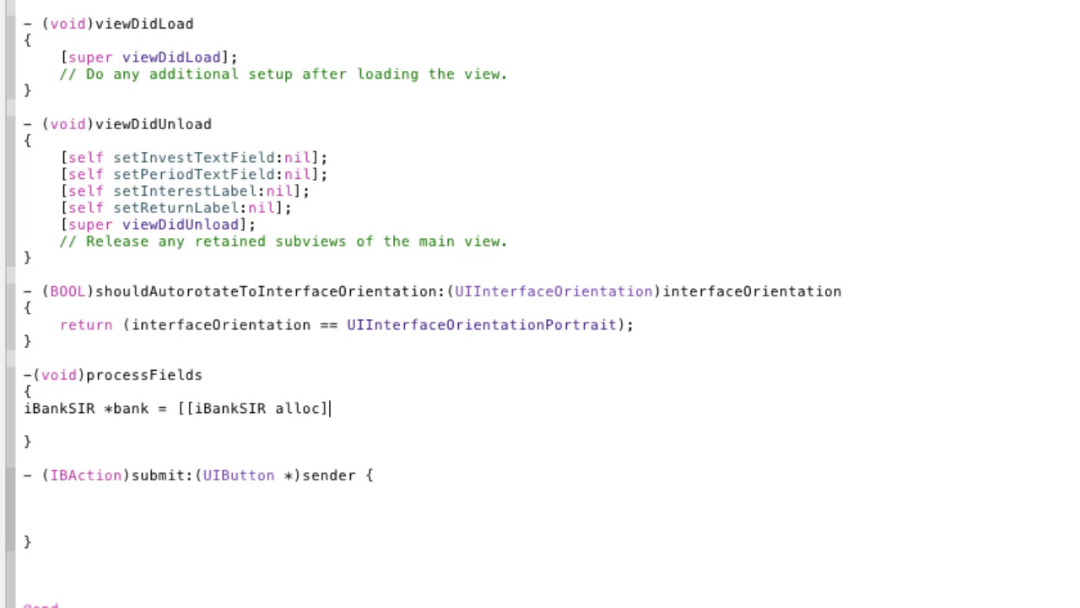
{"action": "type", "text": "init];"}
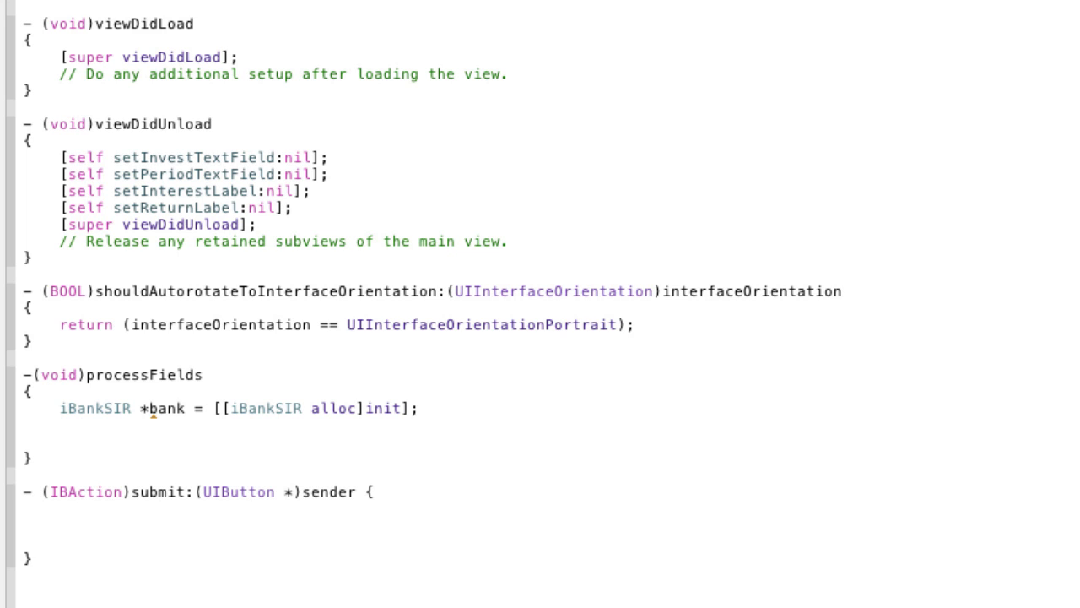
{"action": "type", "text": "["}
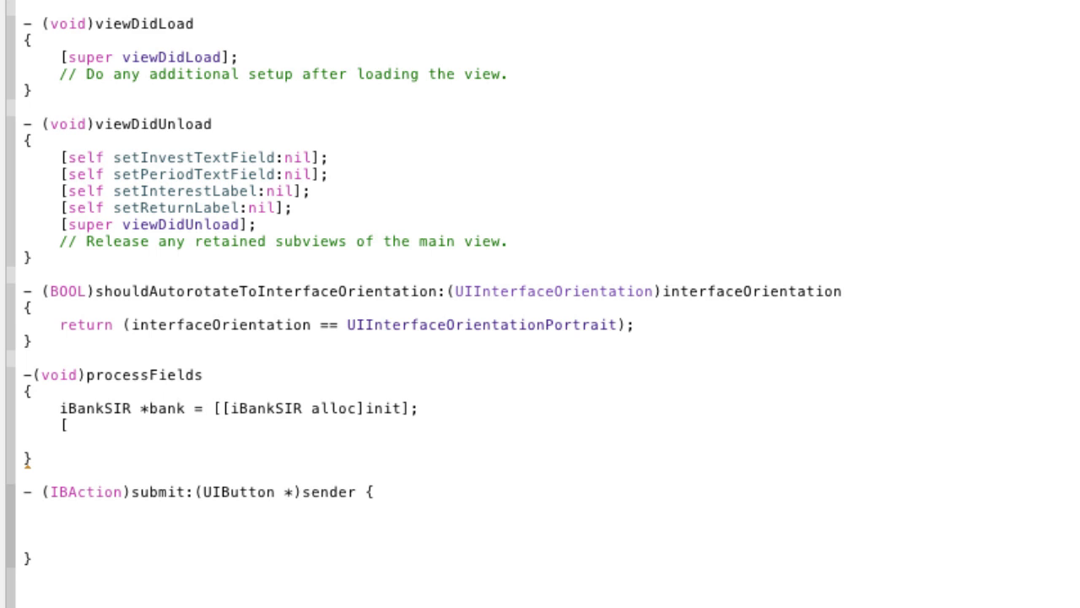
Type '[interestLabel setText:[NSString stringWithFormat:@"$%i",' using autocomplete
{"action": "type", "text": "iBankSIR"}
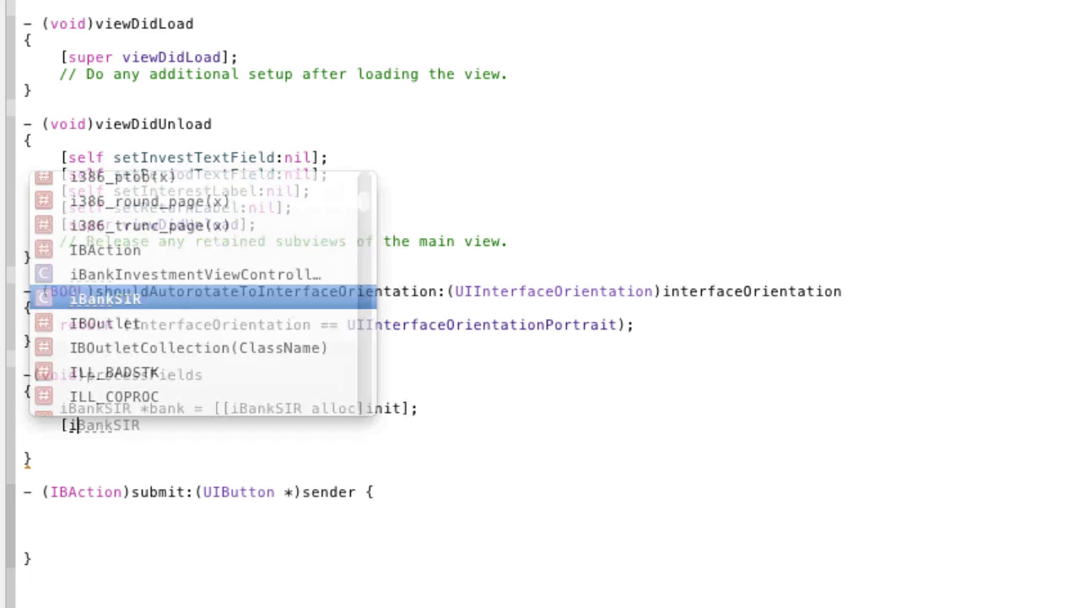
{"action": "type", "text": "interestLabel"}
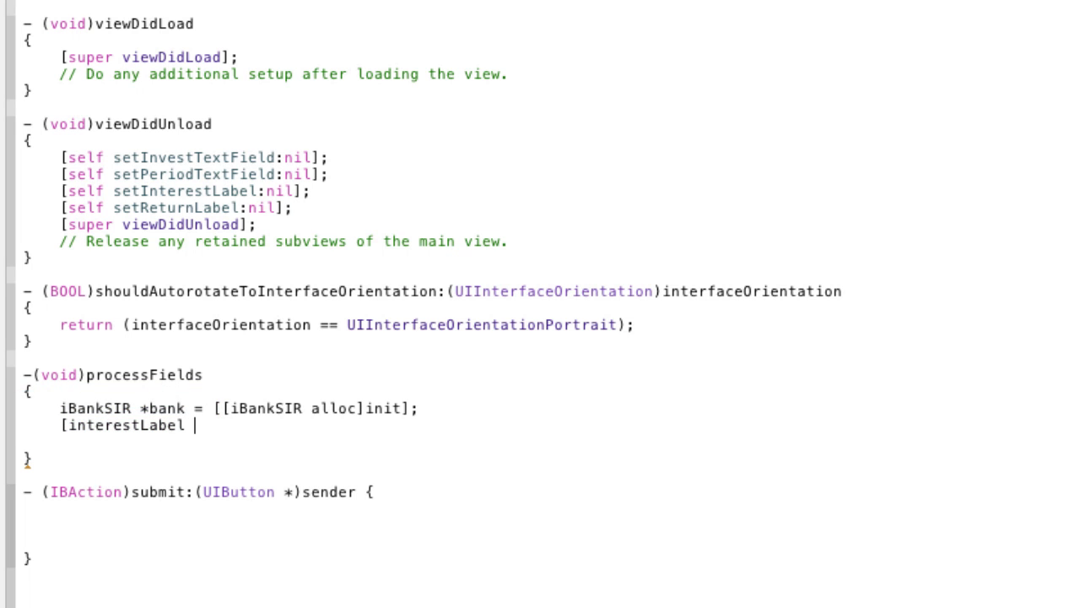
{"action": "type", "text": "setText:"}
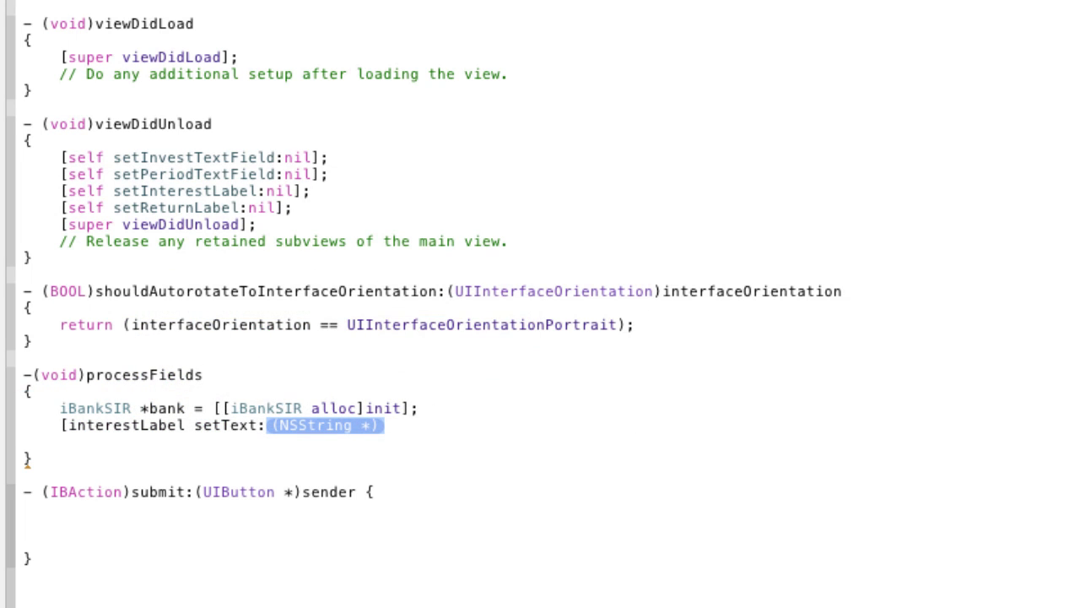
{"action": "type", "text": "[n"}
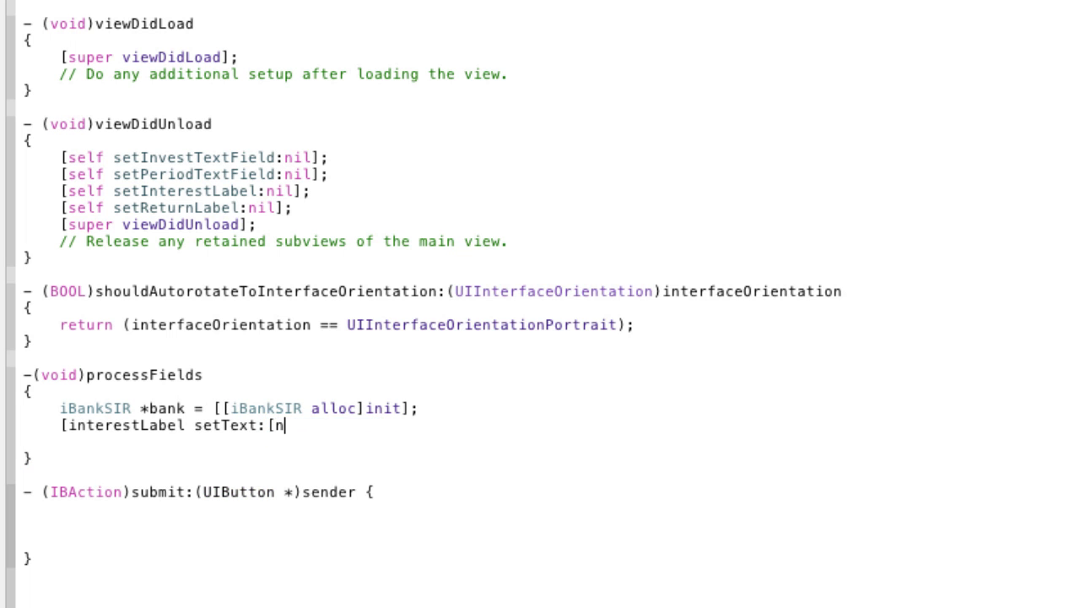
{"action": "type", "text": "SString"}
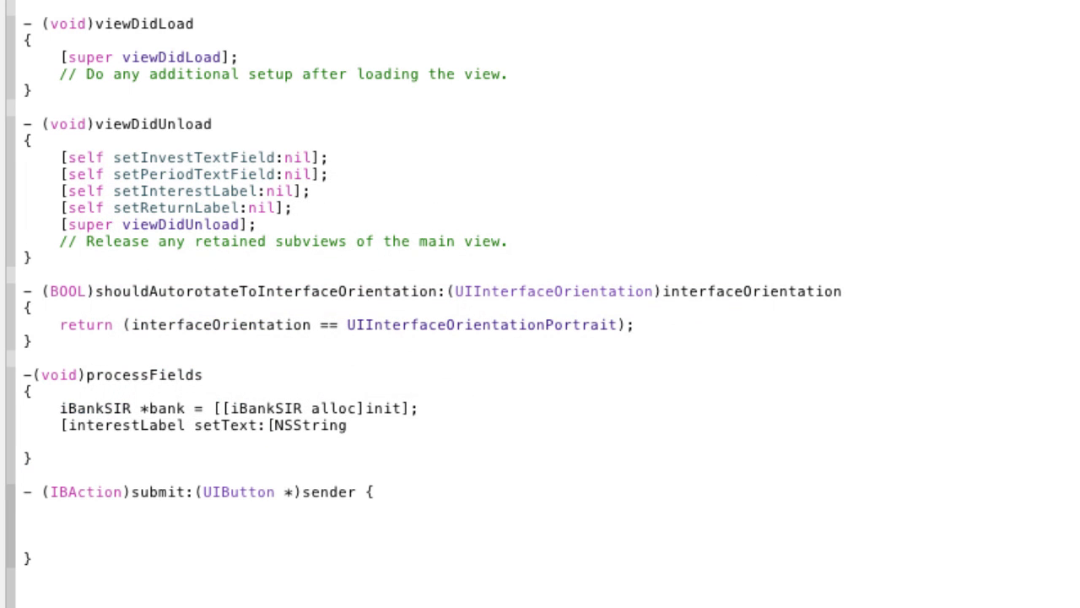
{"action": "type", "text": "ds"}
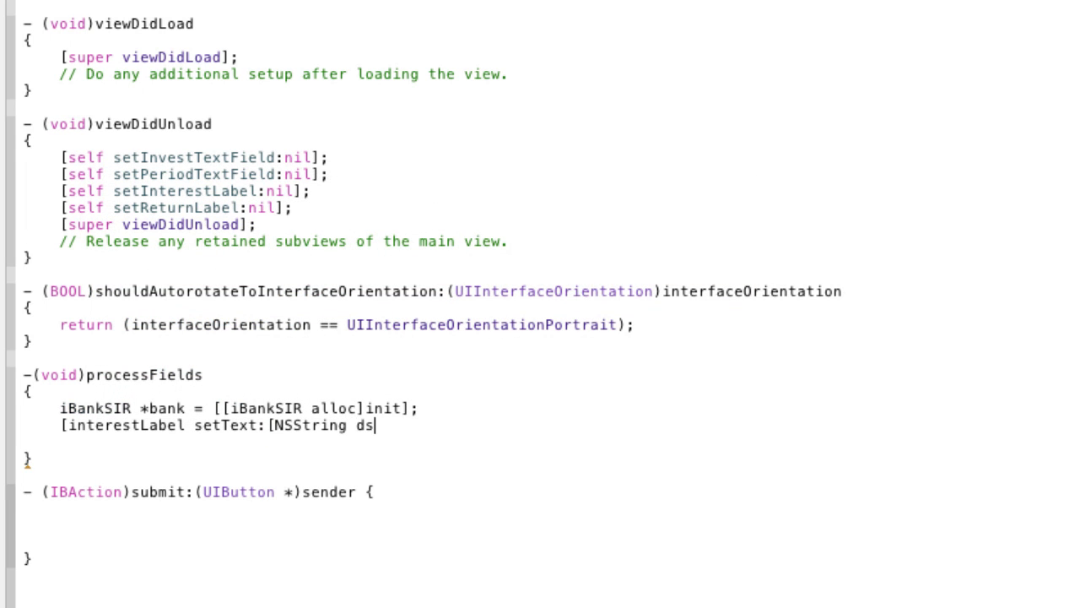
{"action": "type", "text": "striw"}
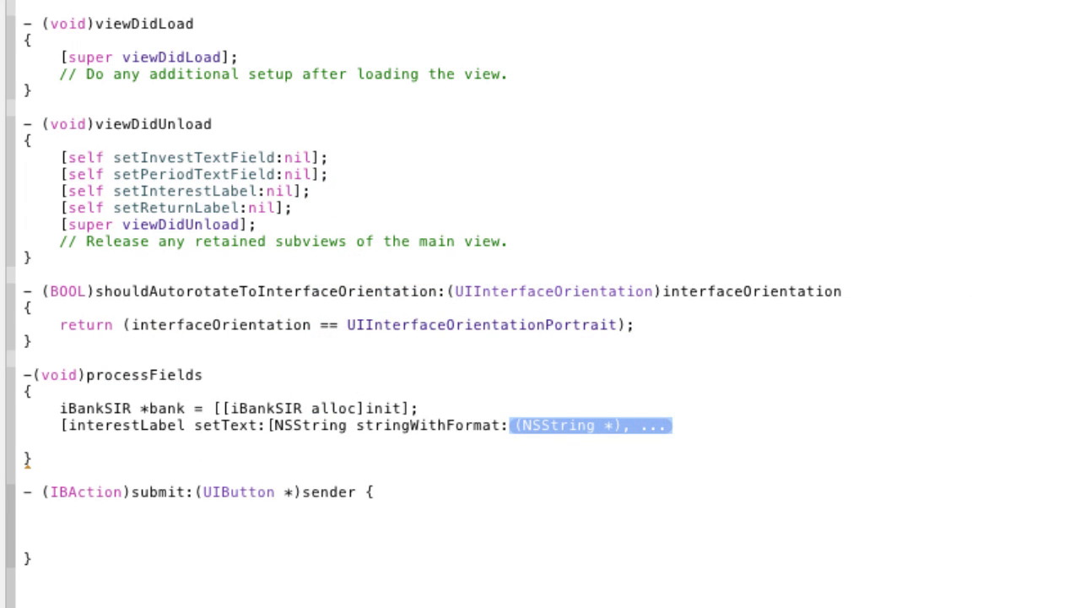
{"action": "type", "text": "@\"\""}
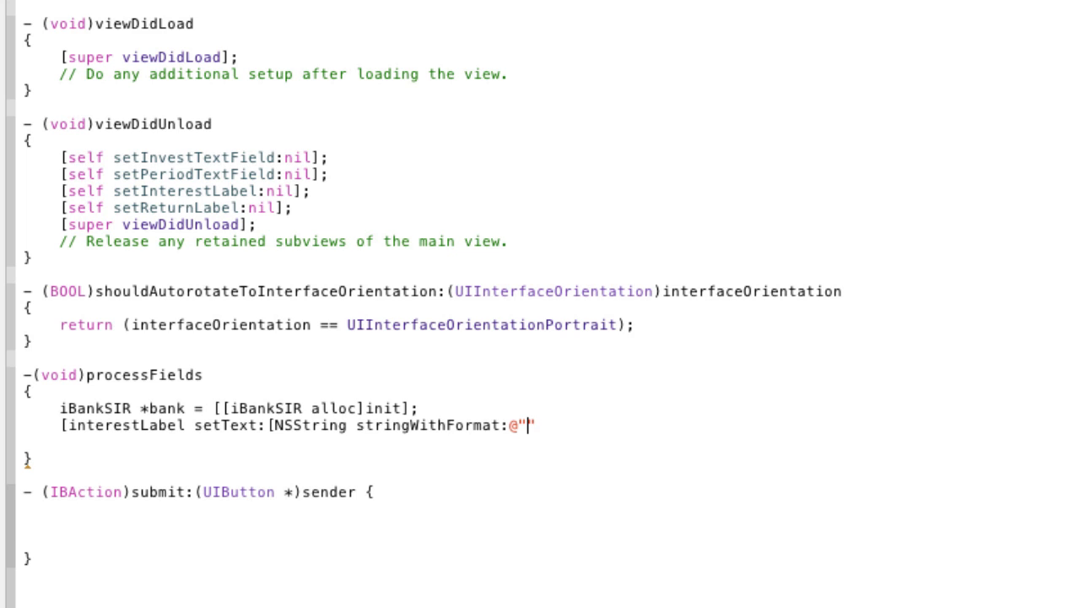
{"action": "type", "text": "$%"}
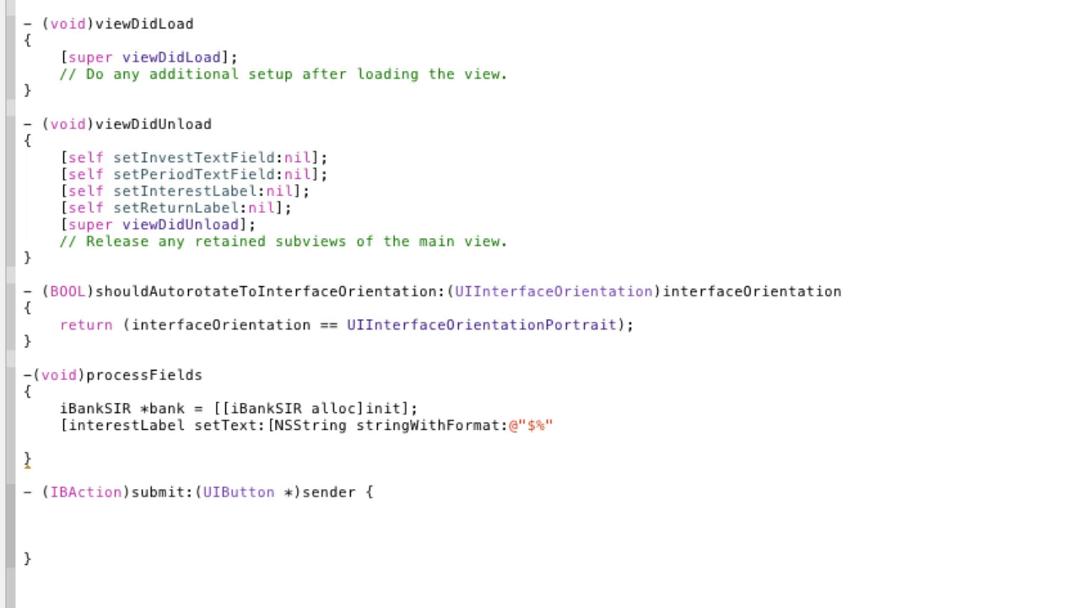
{"action": "type", "text": "i"}
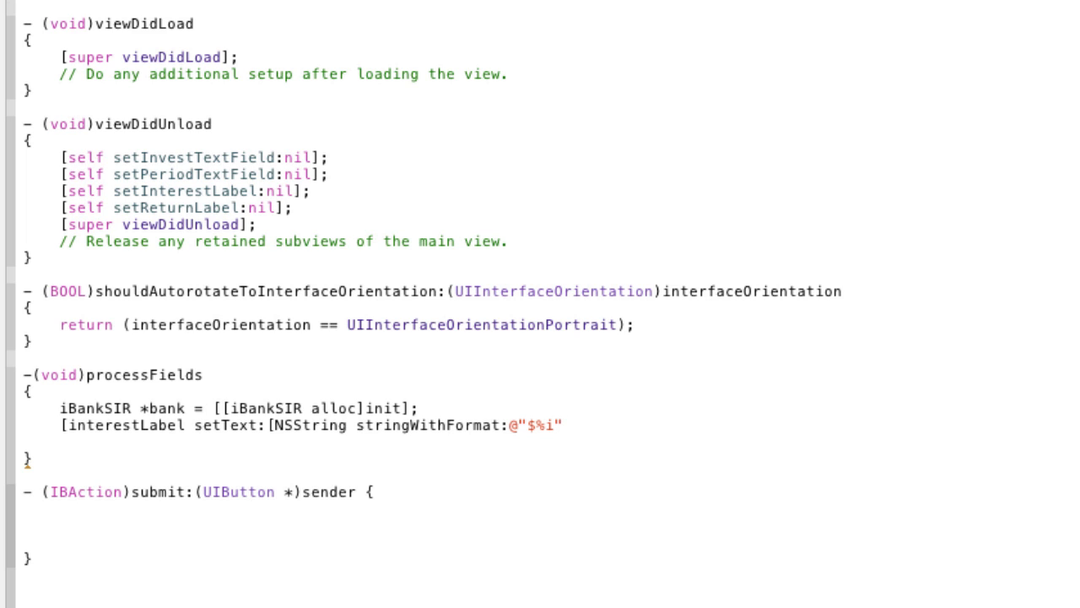
{"action": "type", "text": ","}
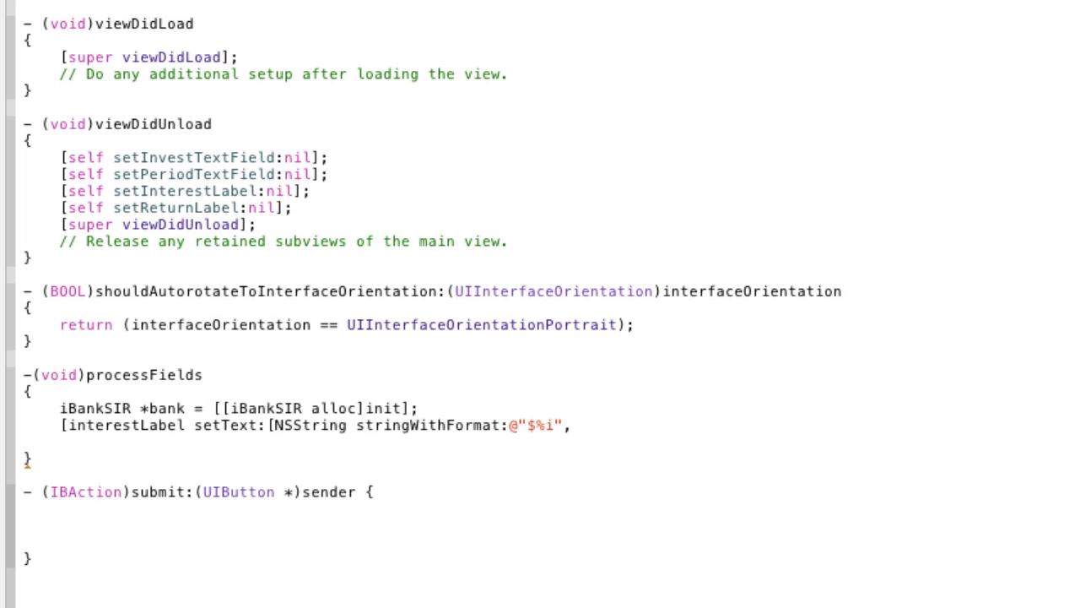
Call [bank investmentReturn:] with [investTextField.text intValue] as the first argument
{"action": "type", "text": "["}
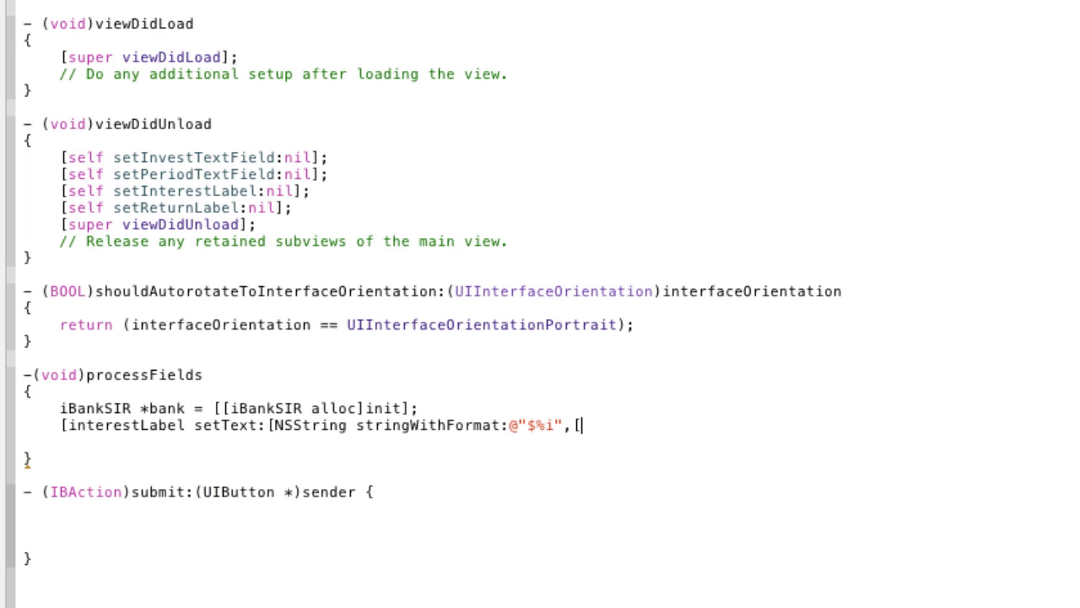
{"action": "type", "text": "bank"}
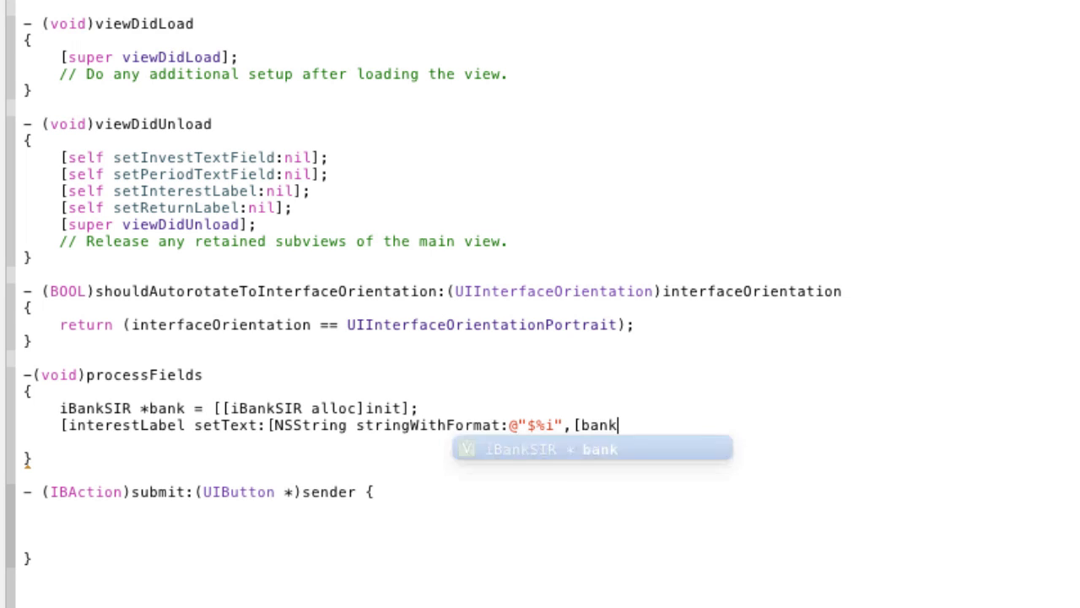
{"action": "type", "text": "i"}
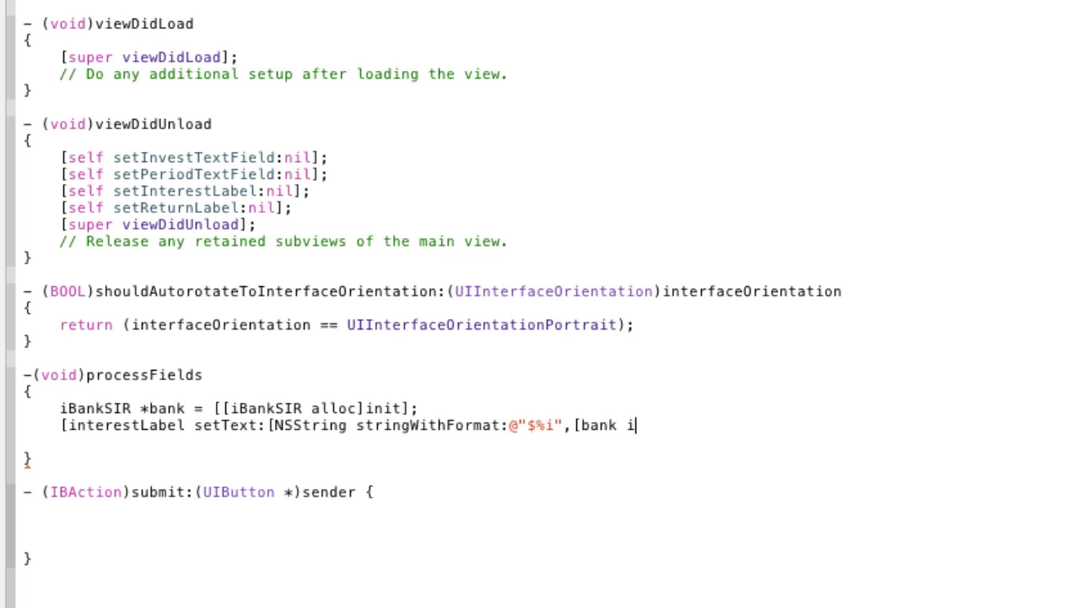
{"action": "type", "text": "nvestmentReturn:"}
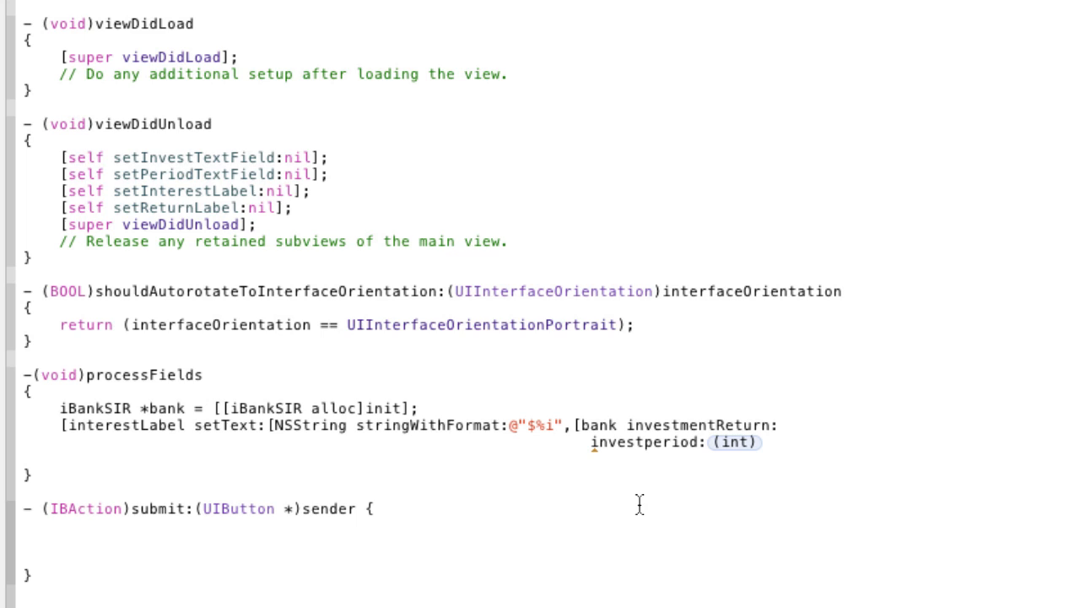
{"action": "left_click", "coordinate": [588, 443]}
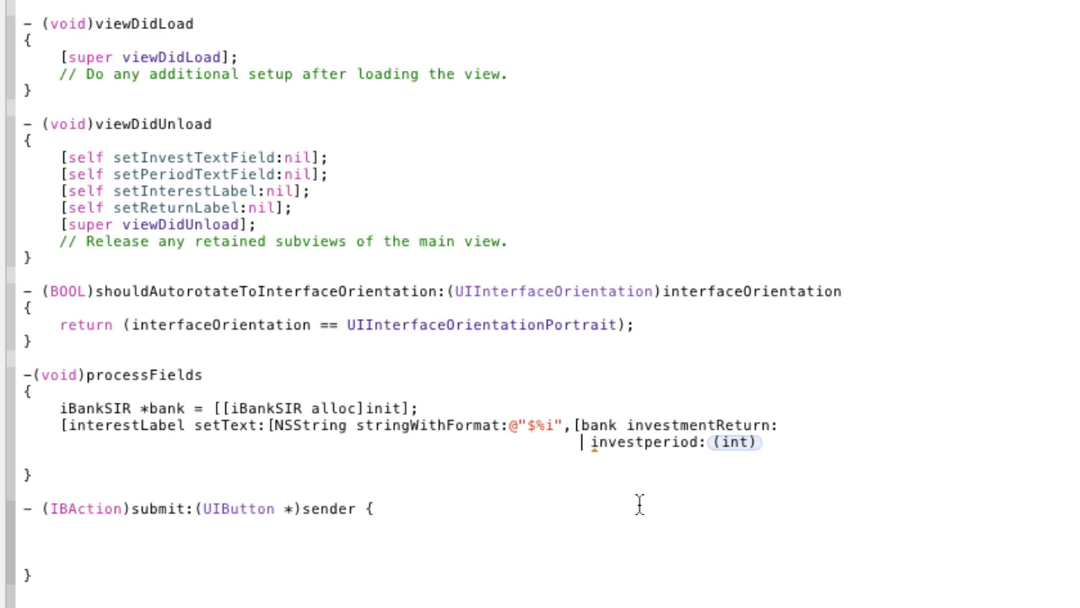
{"action": "type", "text": "[iu"}
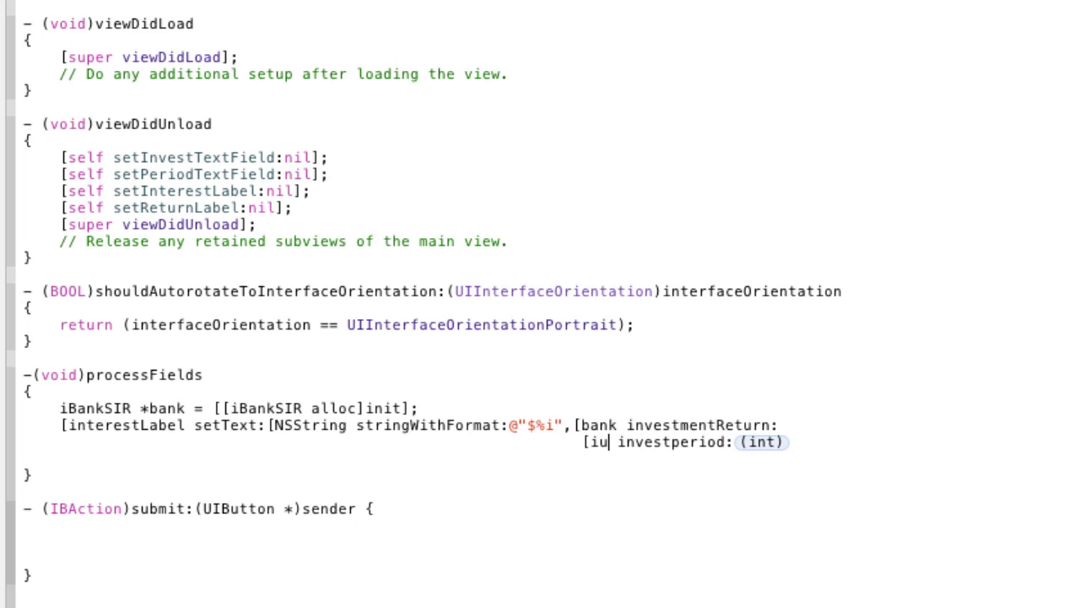
{"action": "type", "text": "nvestTextField int"}
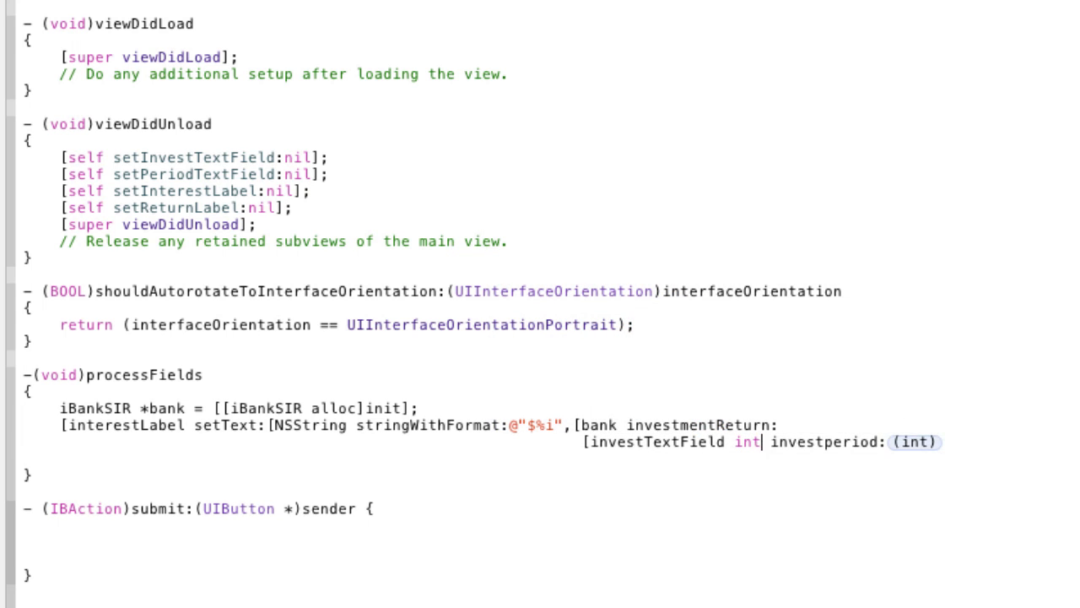
{"action": "type", "text": "init"}
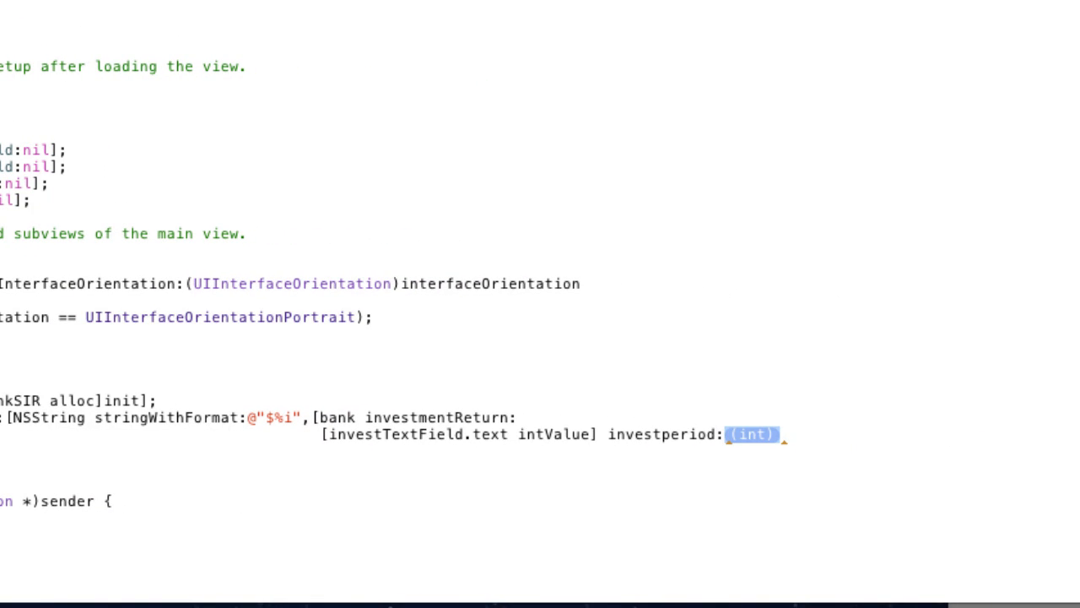
Replace the investperiod placeholder with [periodTextField.text intValue]
{"action": "key", "text": "Delete"}
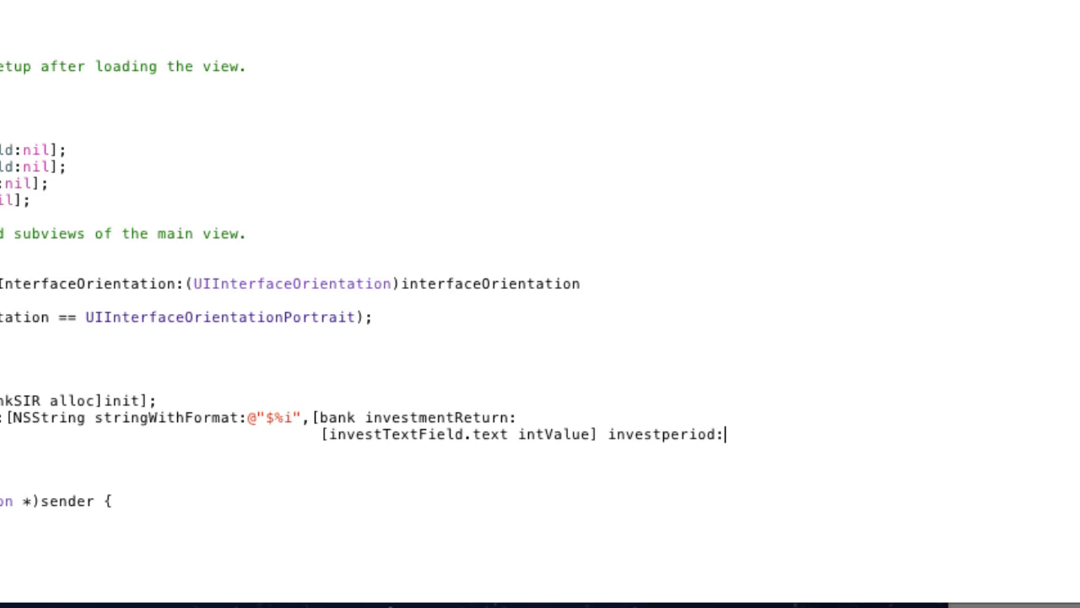
{"action": "type", "text": "[p"}
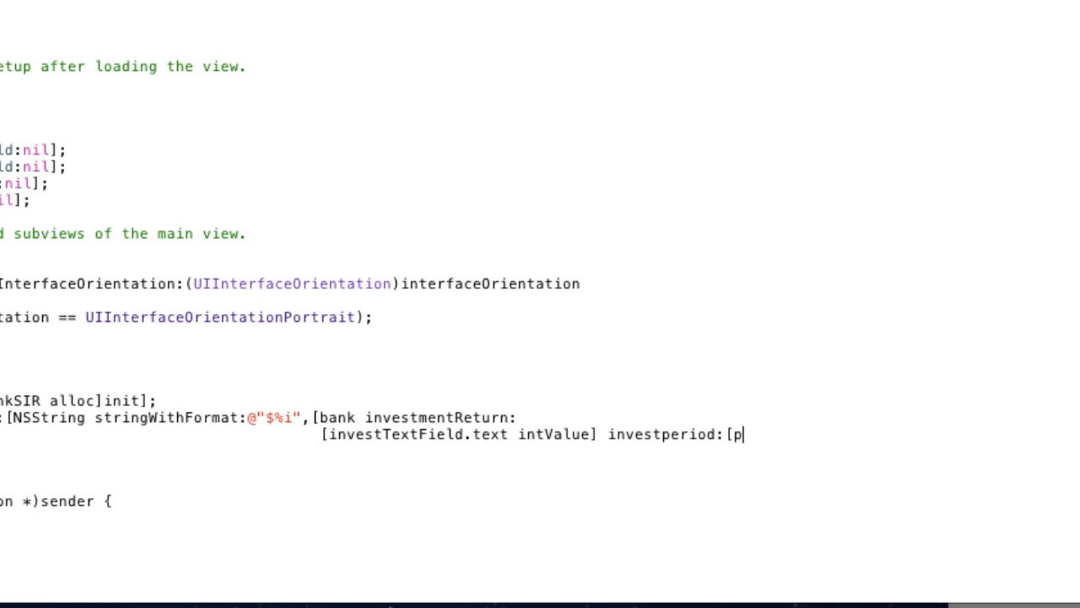
{"action": "type", "text": "eriodTextField"}
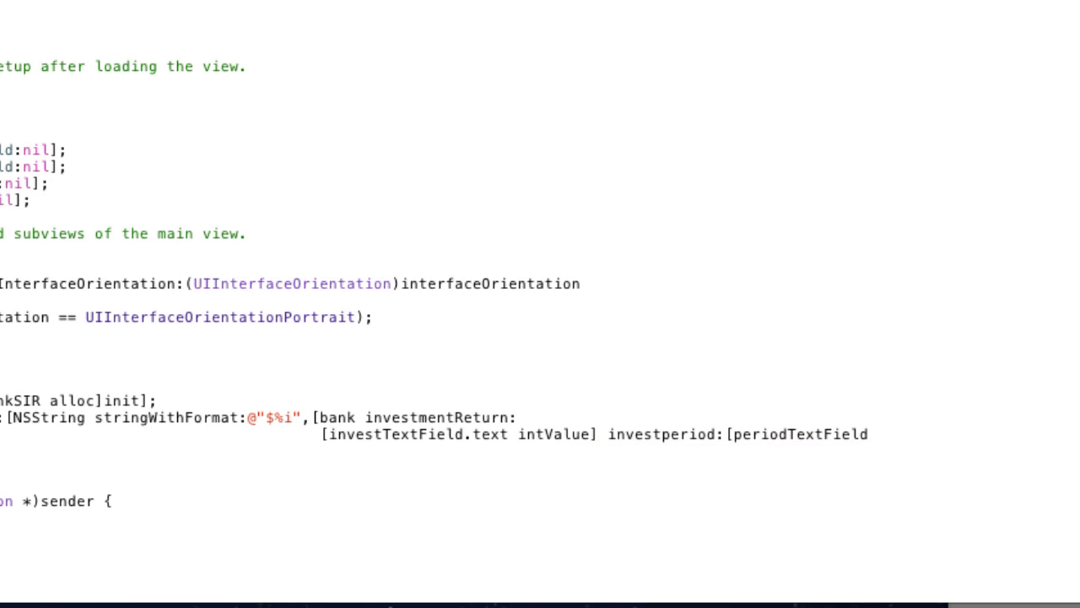
{"action": "type", "text": ".text i"}
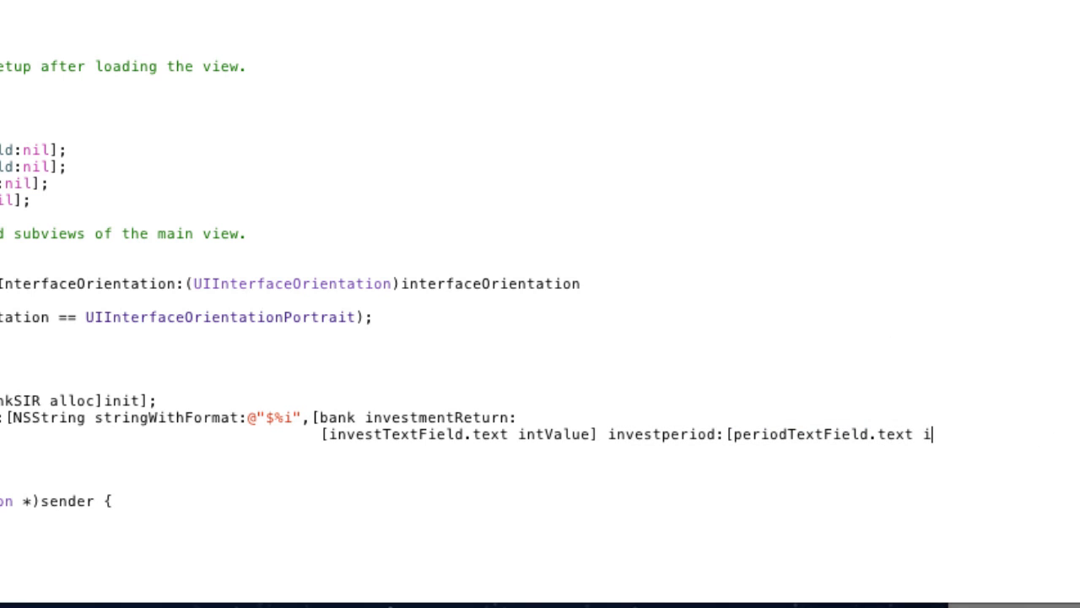
{"action": "type", "text": "ntValue"}
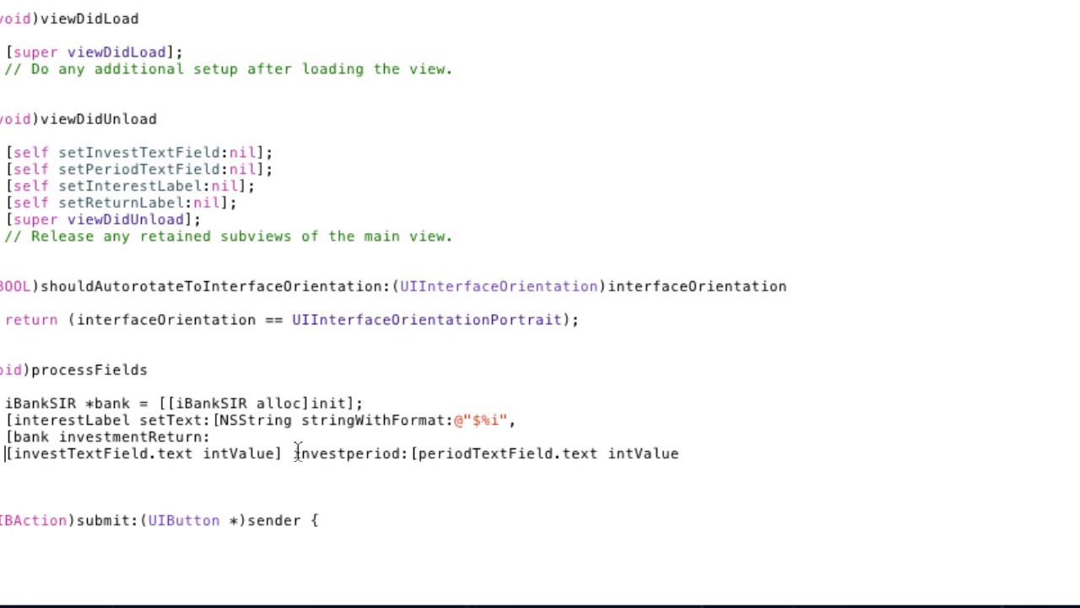
{"action": "mouse_move", "coordinate": [34, 437]}
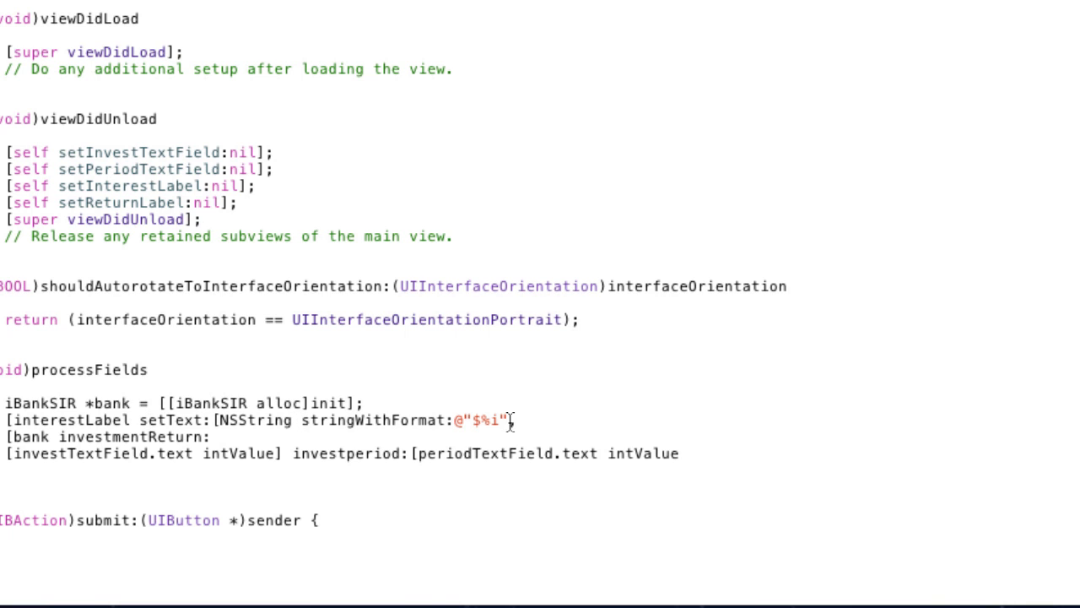
Break the interestLabel statement onto separate lines after the format string and investmentReturn:
{"action": "type", "text": ","}
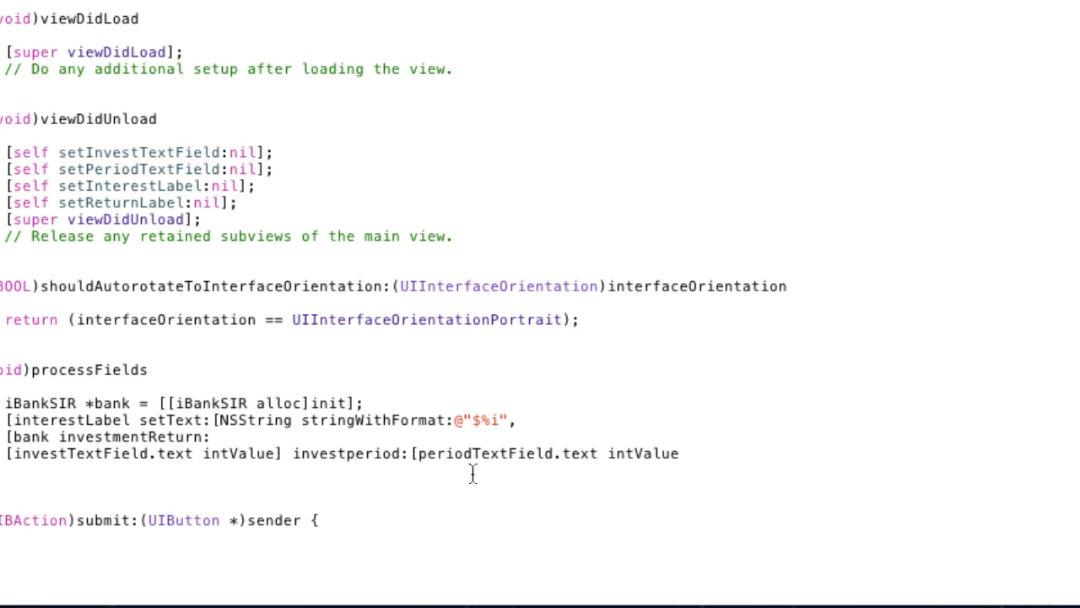
{"action": "left_click", "coordinate": [145, 419]}
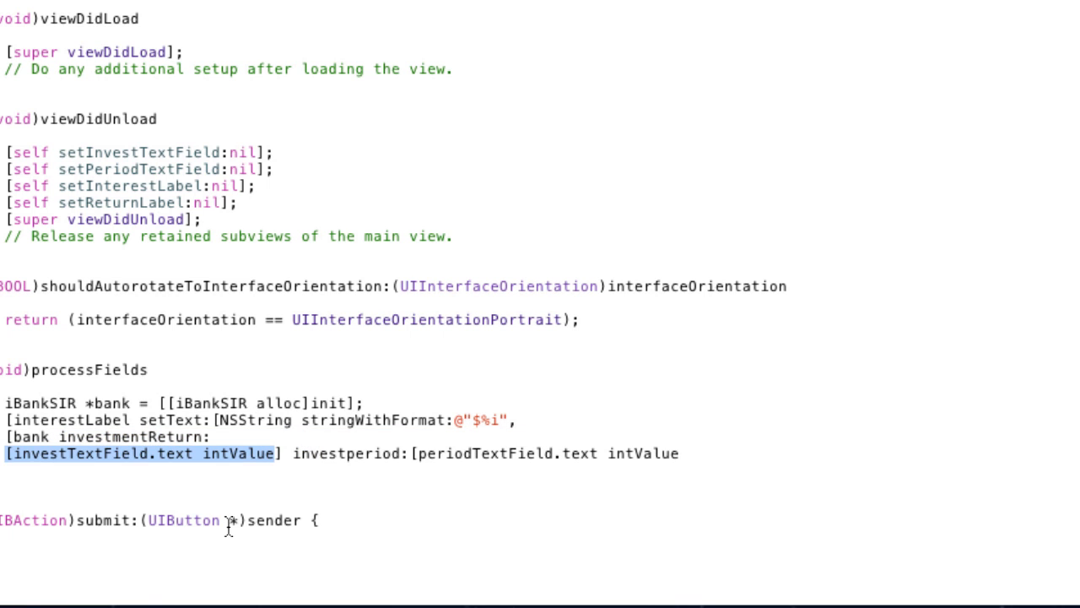
{"action": "mouse_move", "coordinate": [167, 552]}
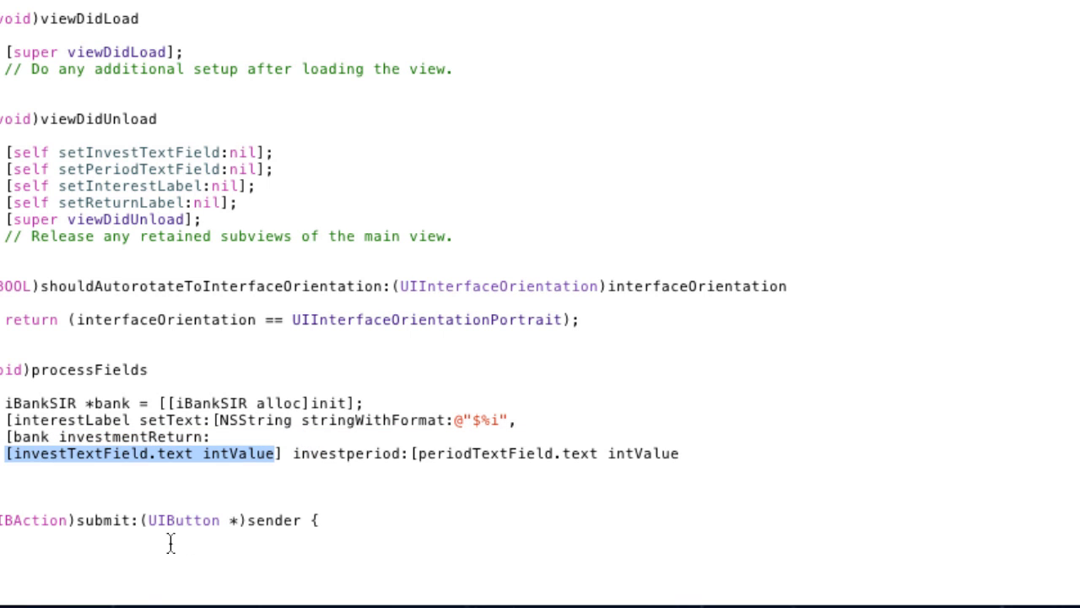
{"action": "mouse_move", "coordinate": [185, 546]}
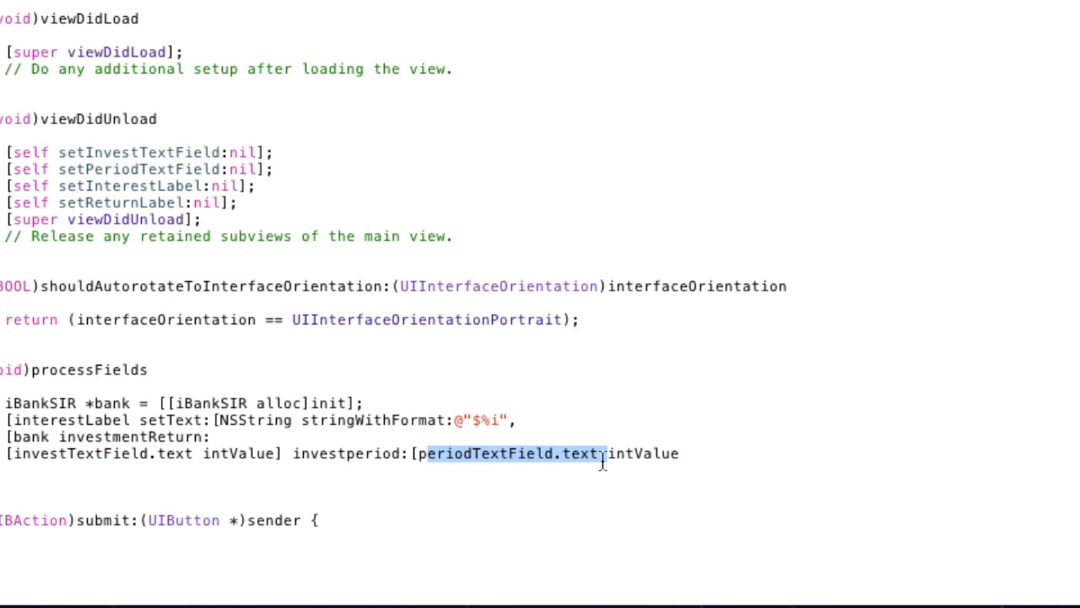
{"action": "left_click", "coordinate": [678, 453]}
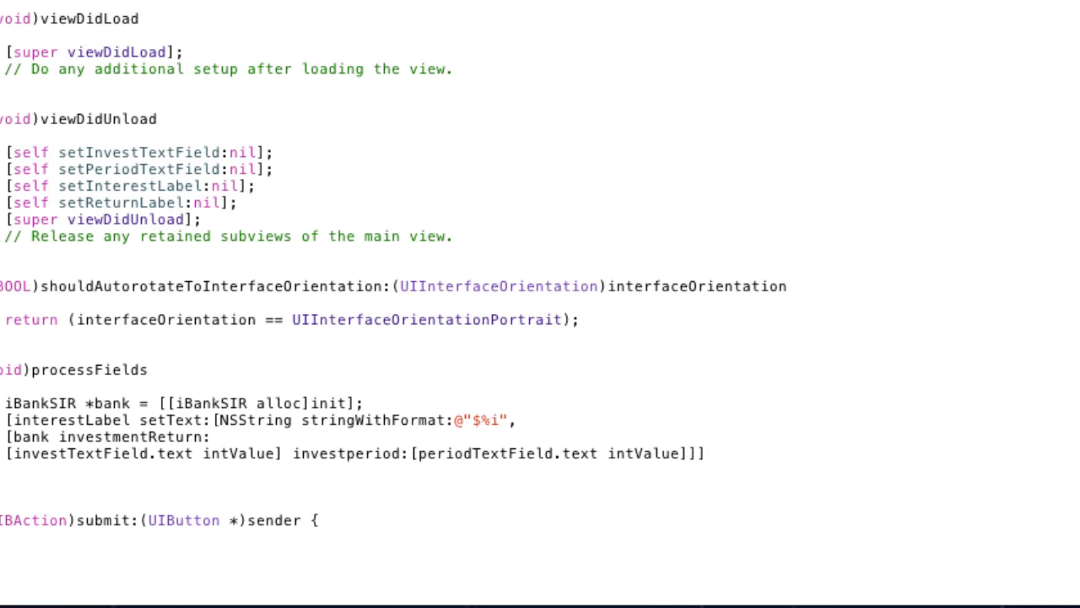
Close the interestLabel statement with ']]];' and leave a blank line below
{"action": "type", "text": "]"}
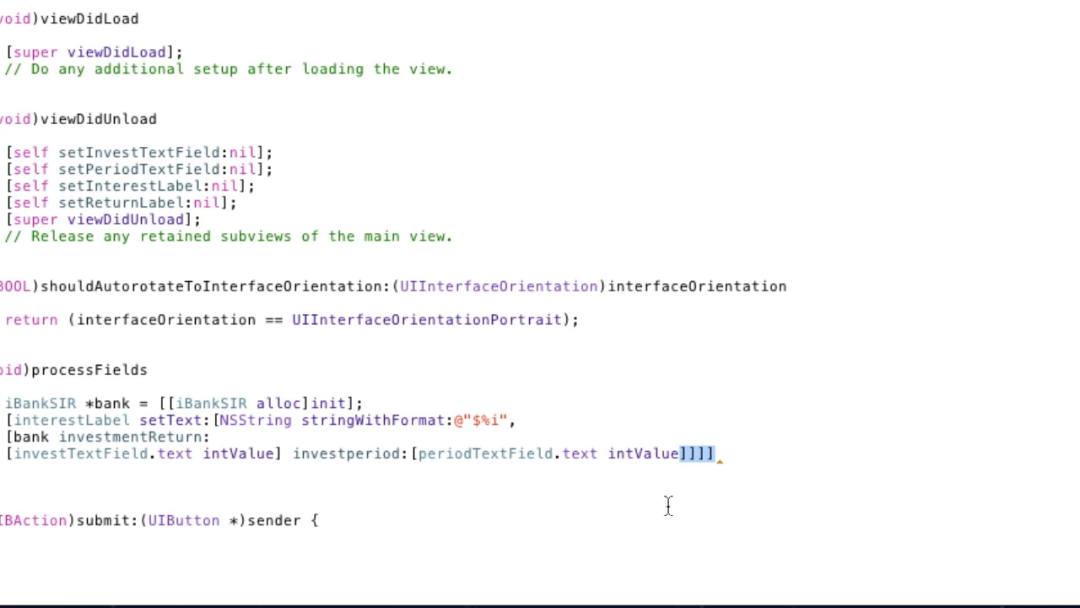
{"action": "mouse_move", "coordinate": [648, 503]}
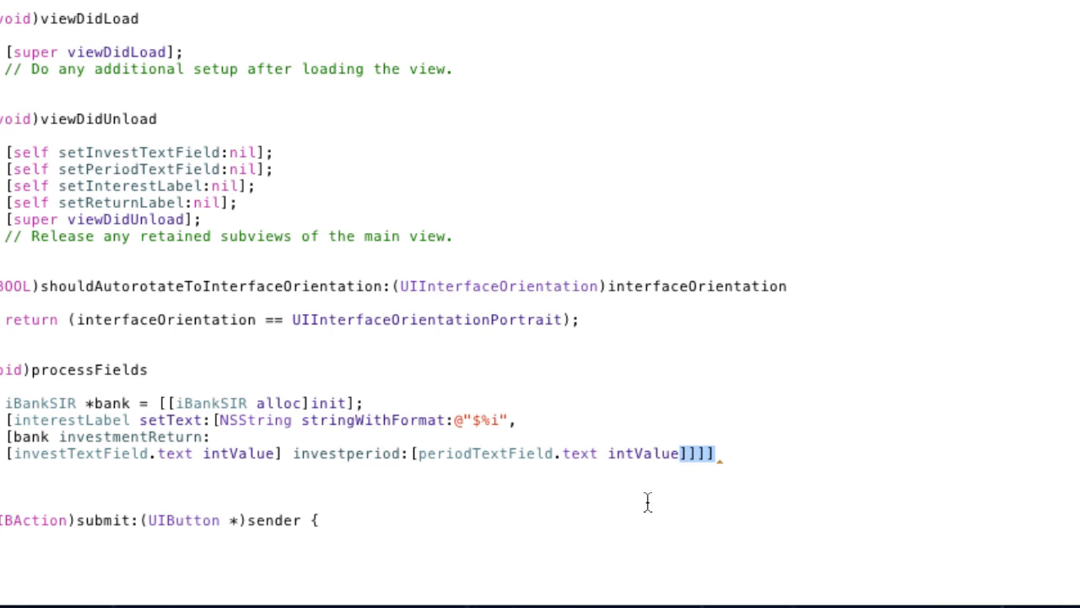
{"action": "type", "text": "];"}
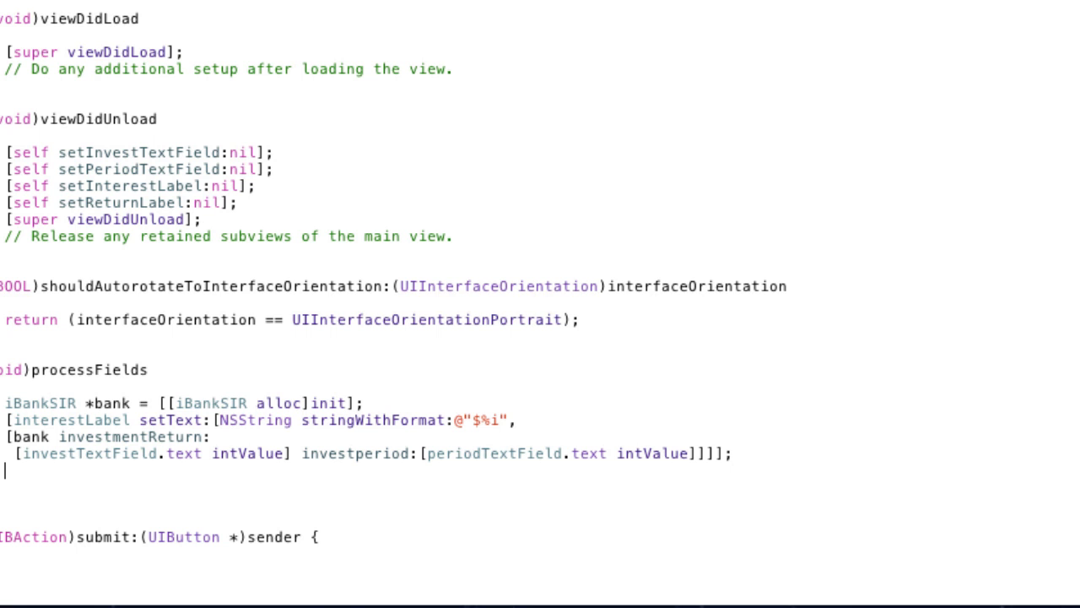
{"action": "left_click_drag", "start_coordinate": [4, 403], "coordinate": [730, 471]}
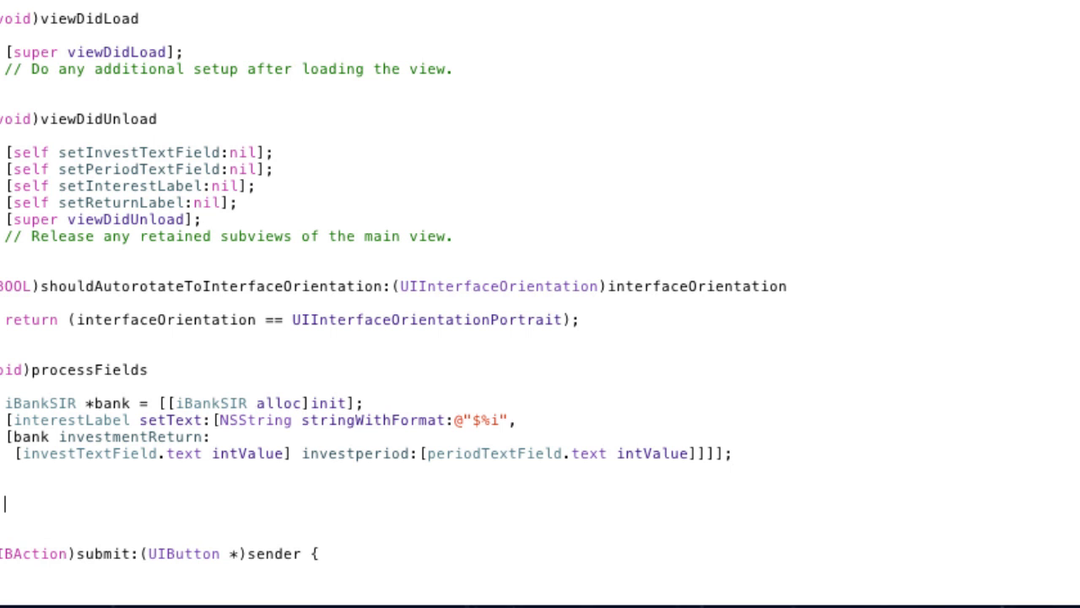
Start '[returnLabel setText:[NSString stringWithFormat:@"$%i",' on the new line
{"action": "type", "text": "[returnLabel"}
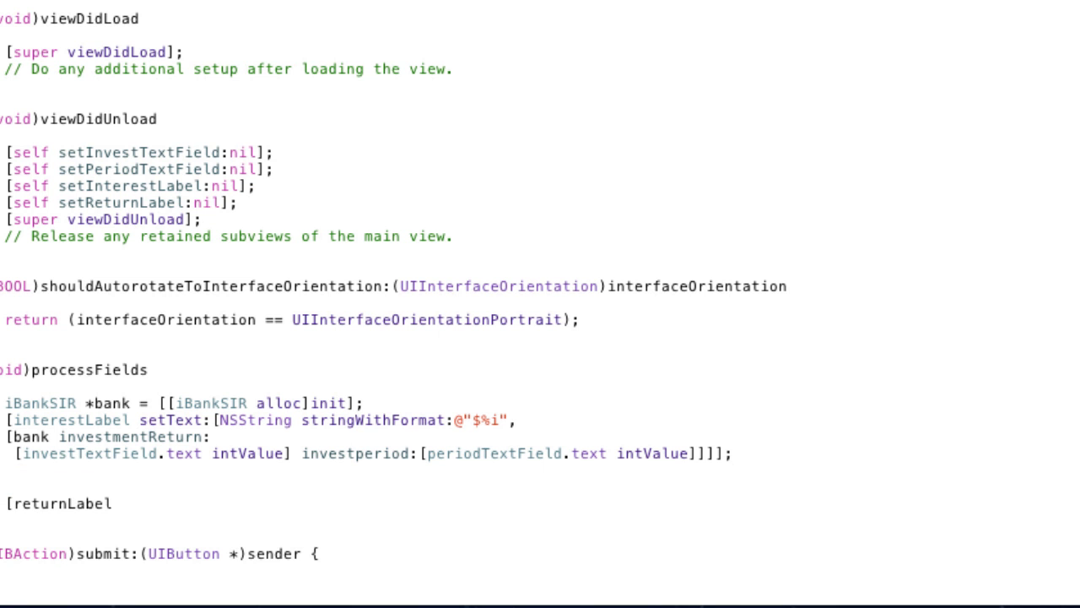
{"action": "type", "text": "setText:"}
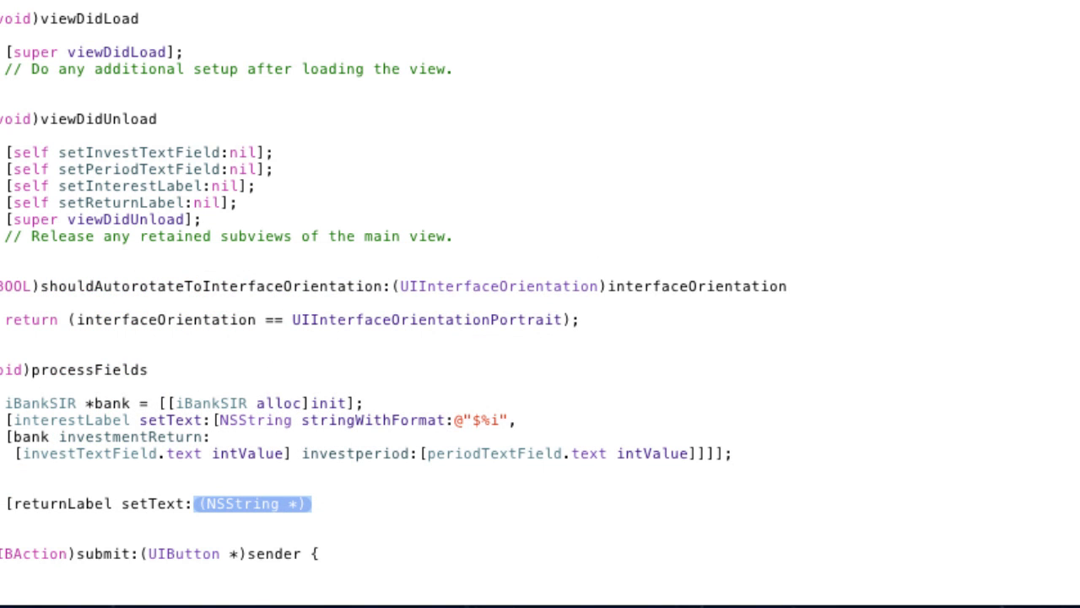
{"action": "type", "text": "[NSString"}
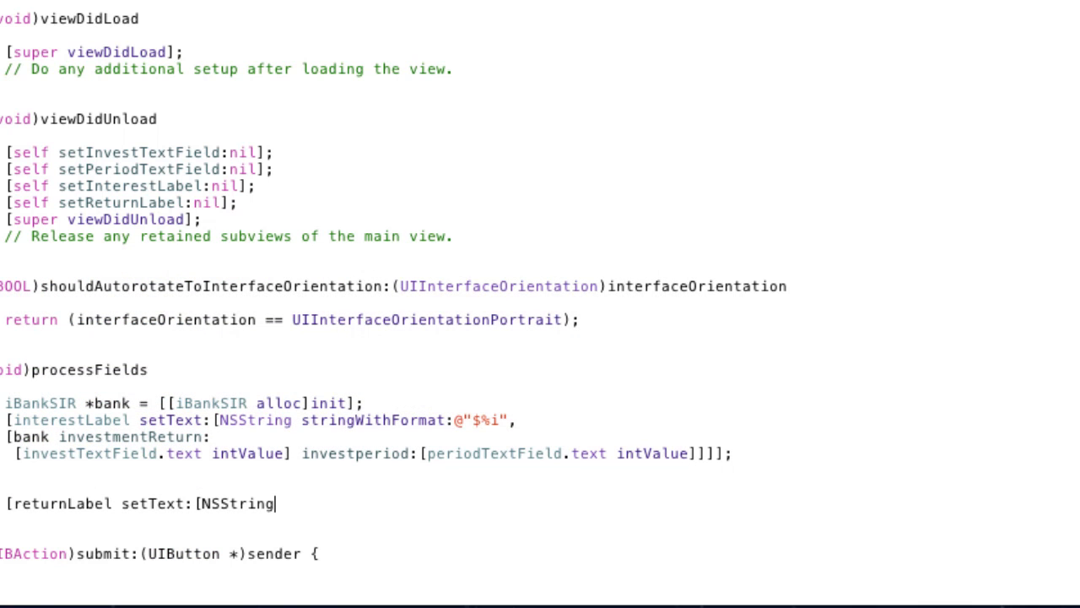
{"action": "type", "text": "st"}
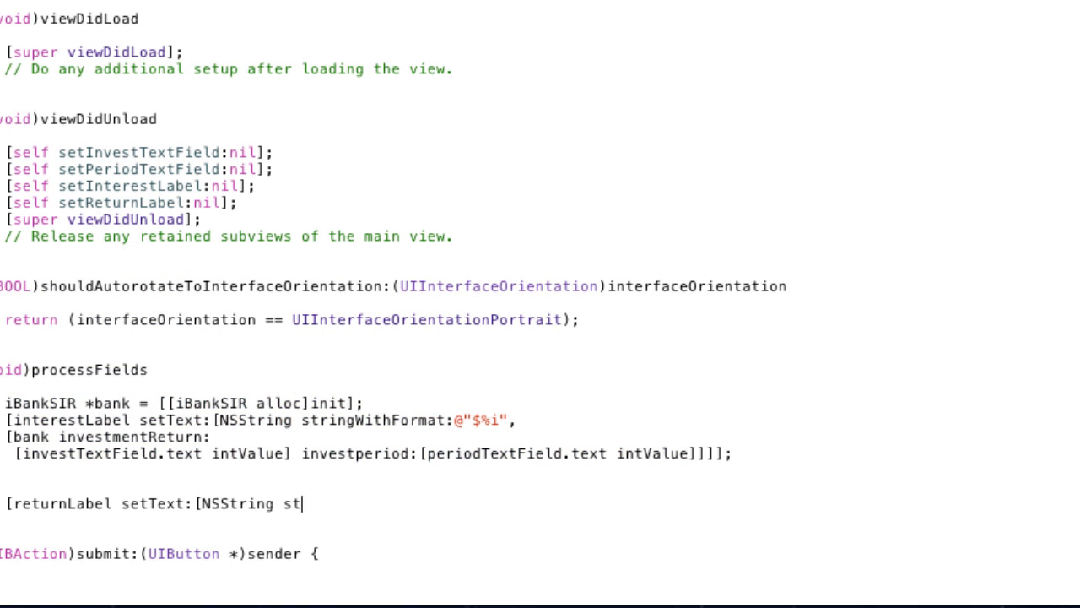
{"action": "type", "text": "ringWithFormat:@\""}
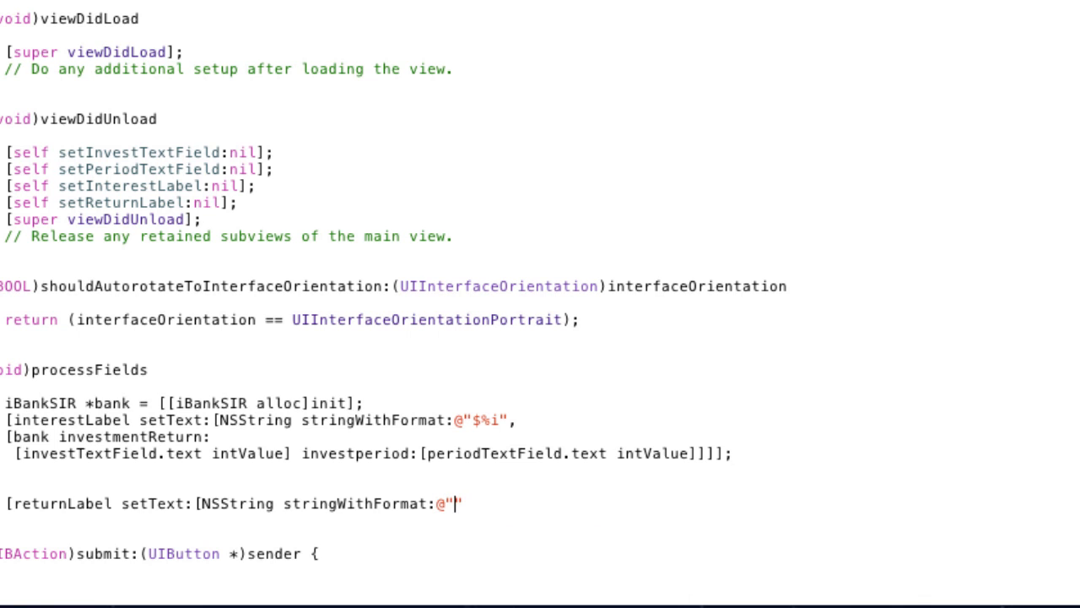
{"action": "type", "text": "$%"}
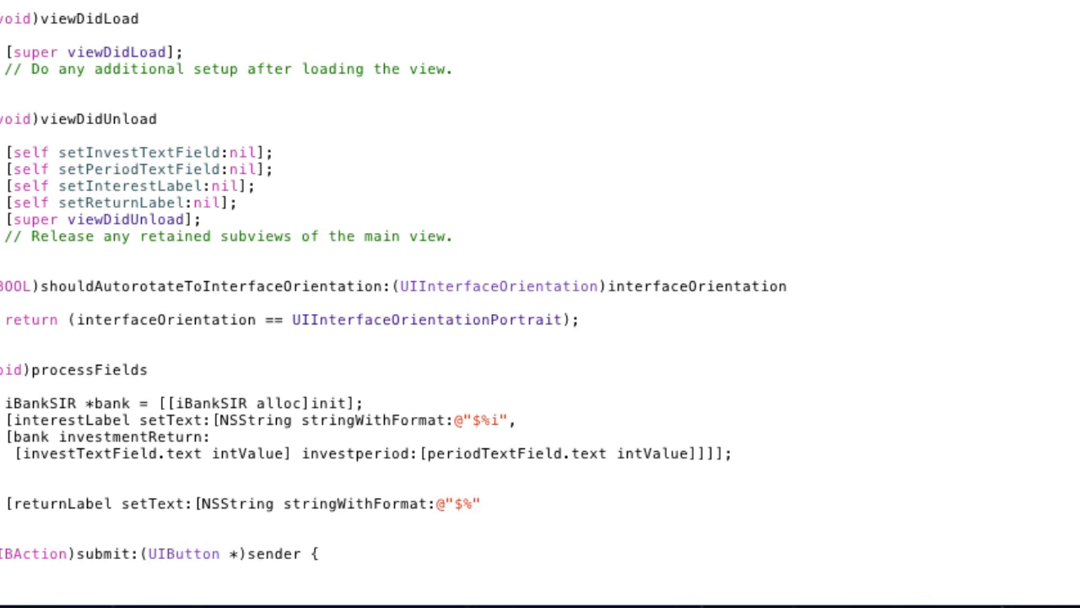
{"action": "type", "text": "i"}
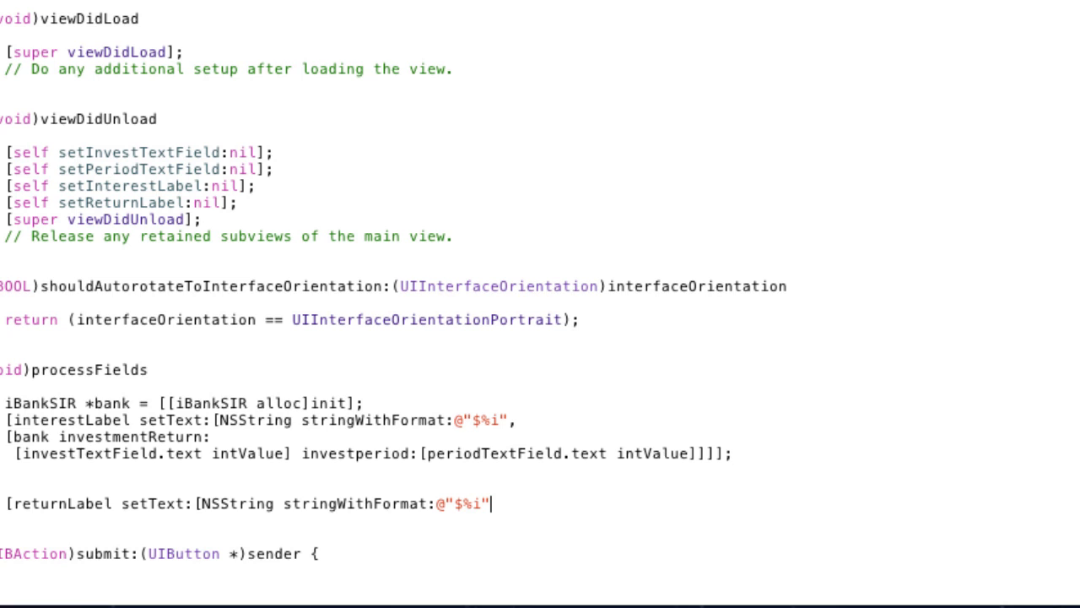
{"action": "type", "text": ","}
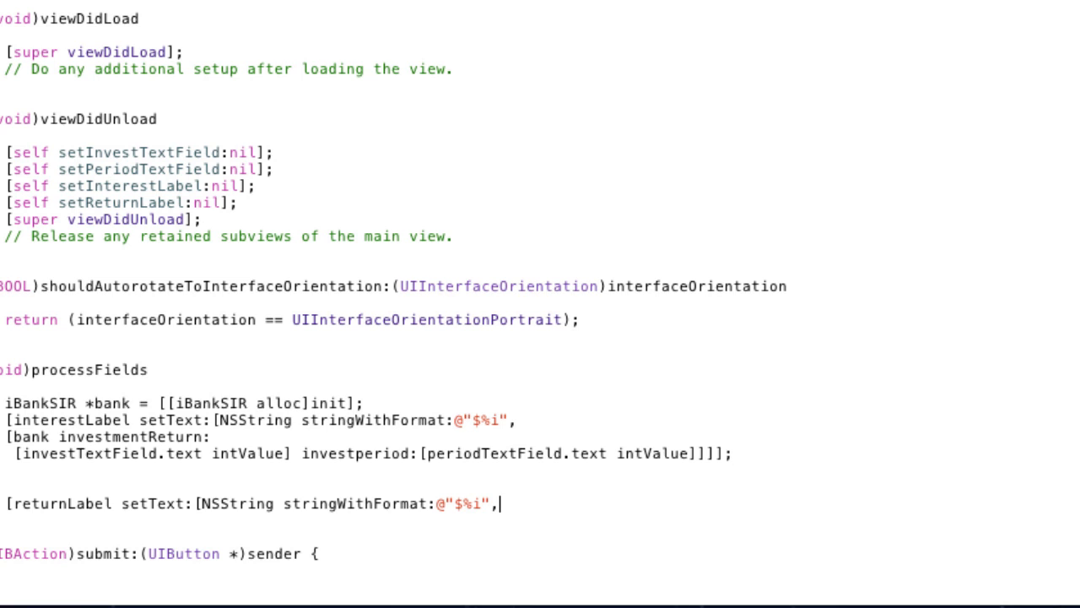
Pass [bank investmentReturn:] with investTextField and periodTextField intValue arguments
{"action": "type", "text": "[bank investmentReturn:[investTextField investperiod:"}
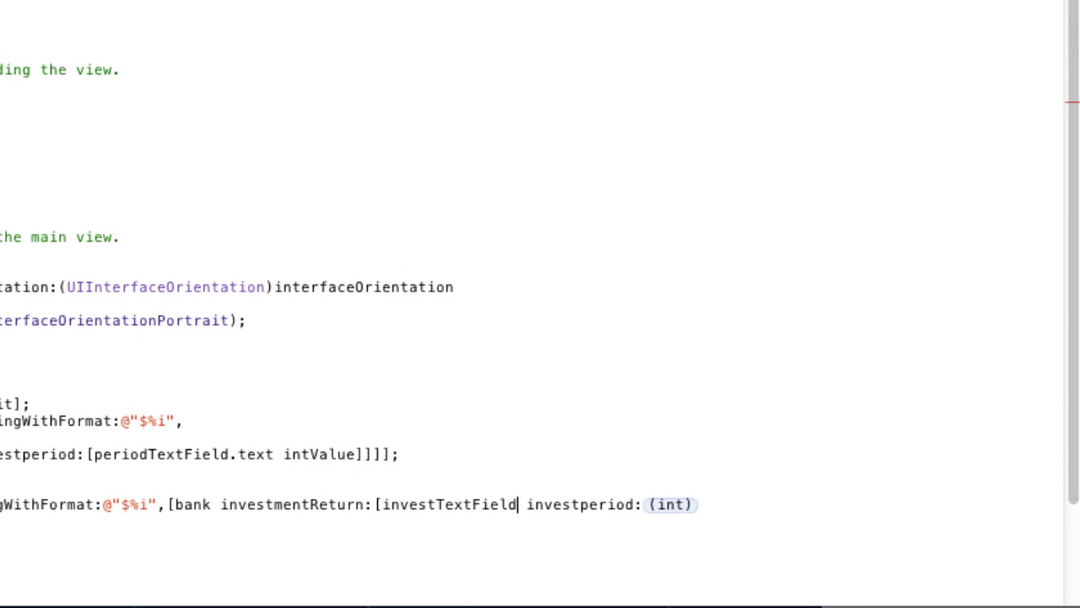
{"action": "type", "text": ".text"}
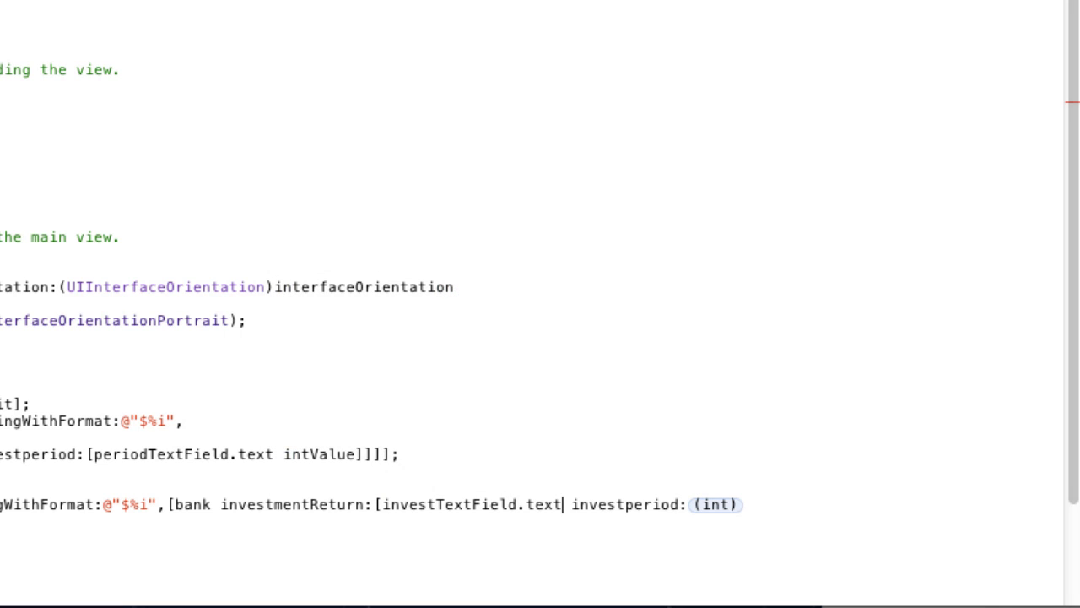
{"action": "type", "text": "intValue"}
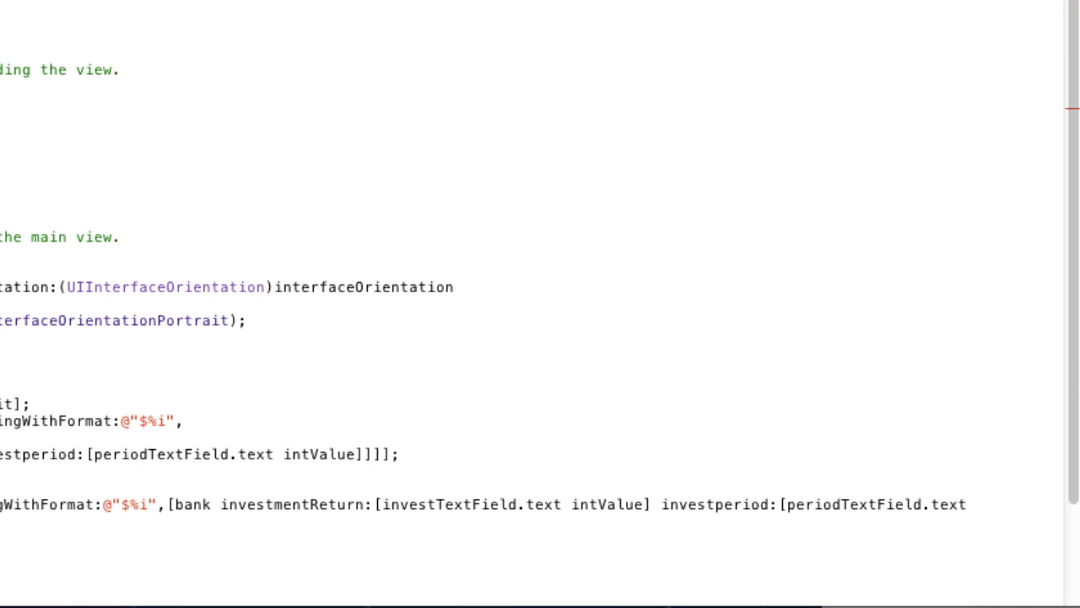
{"action": "type", "text": "intV"}
{"action": "type", "text": "[self proc"}
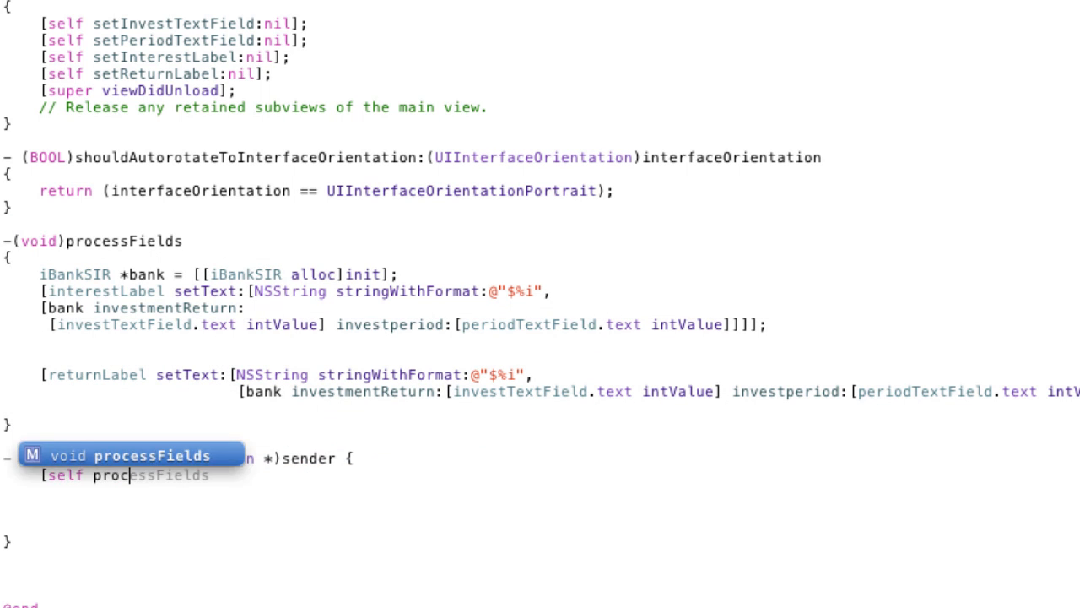
Complete '[self processFields];' inside submit: by accepting the autocomplete suggestion
{"action": "key", "text": "Tab"}
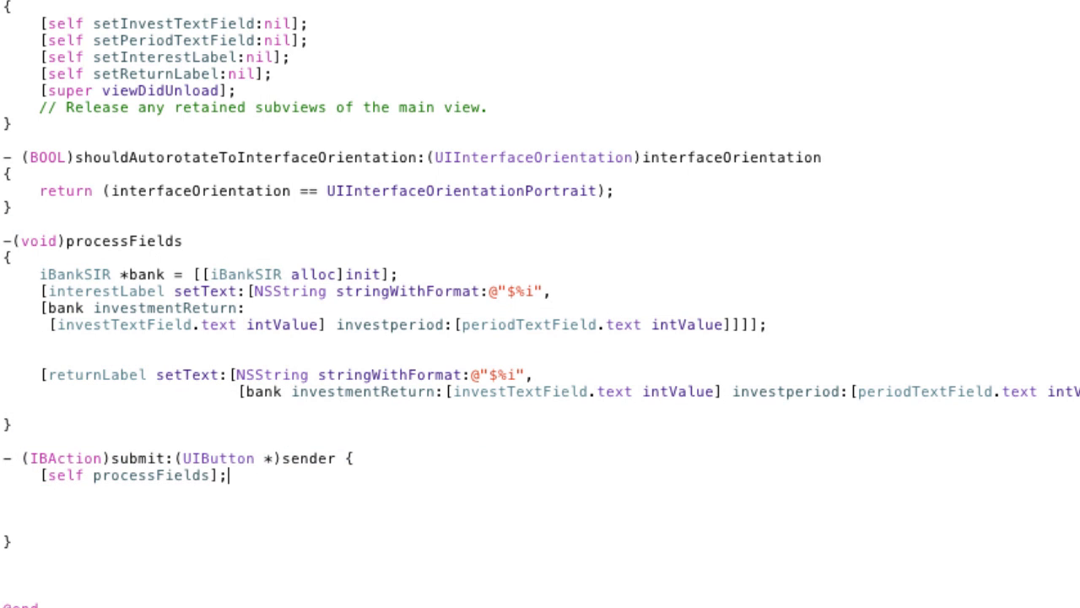